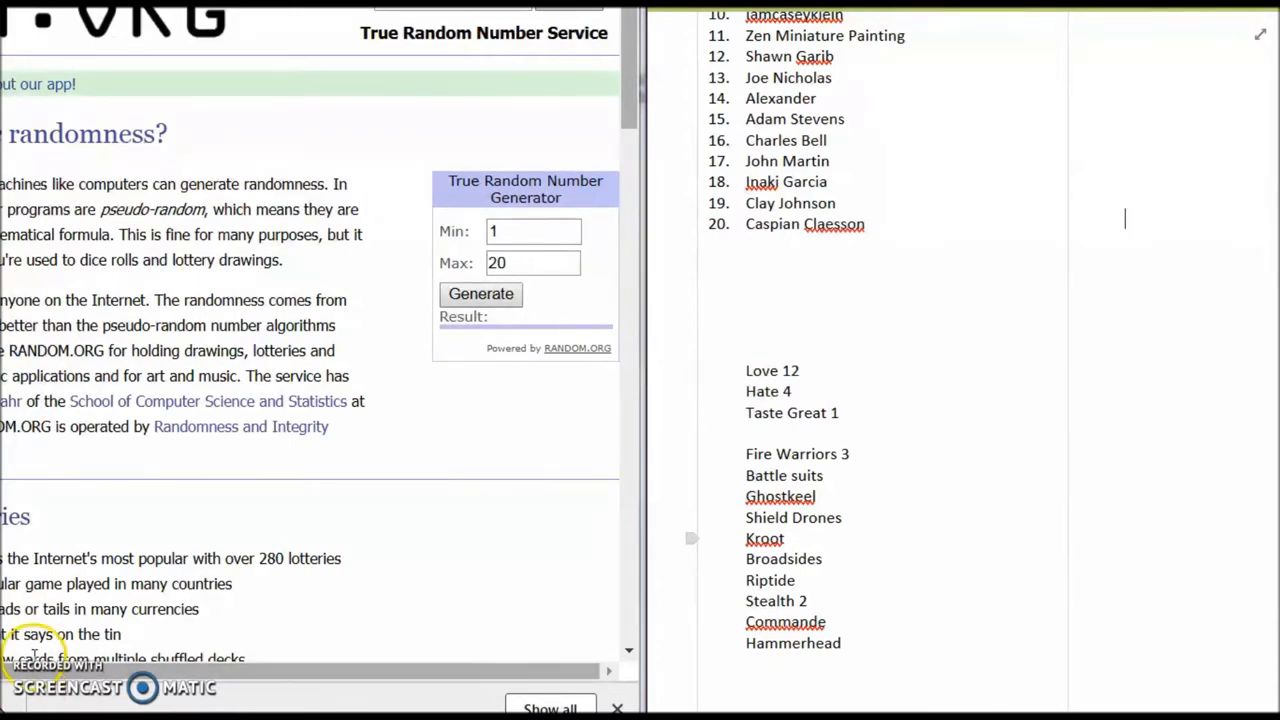
{"action": "mouse_move", "coordinate": [984, 308]}
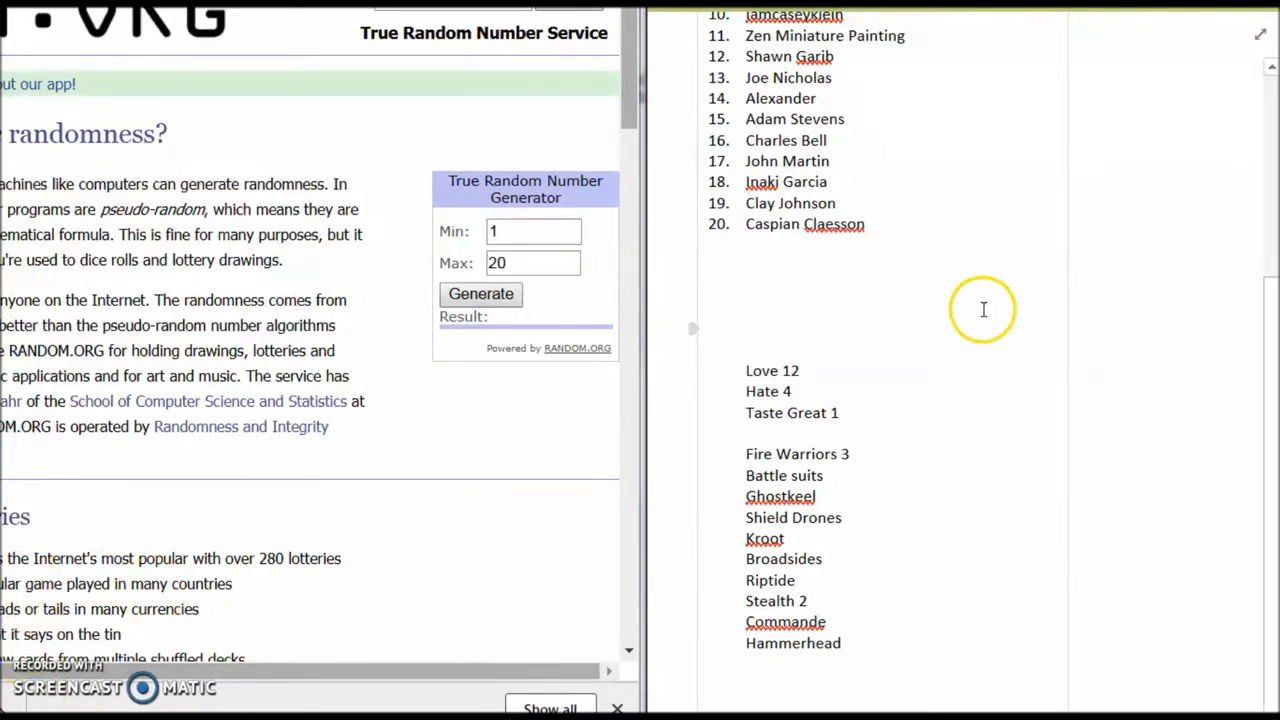
{"action": "mouse_move", "coordinate": [1210, 240]}
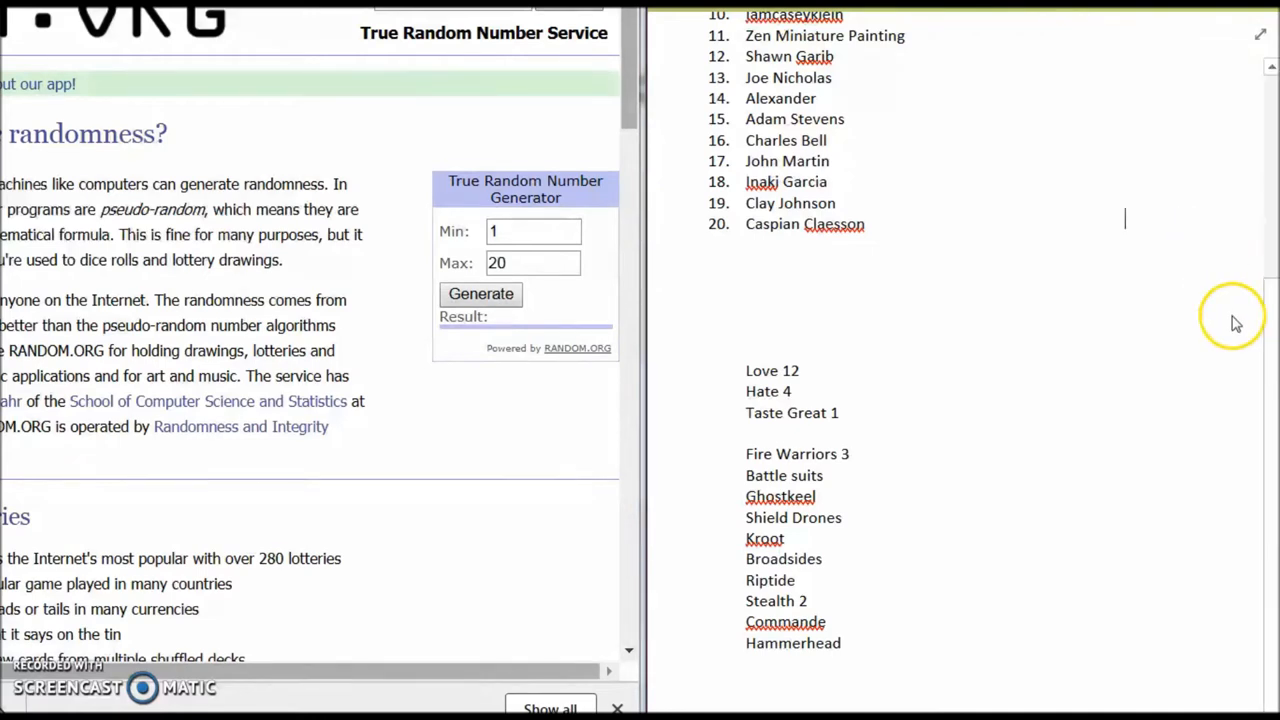
{"action": "mouse_move", "coordinate": [1270, 374]}
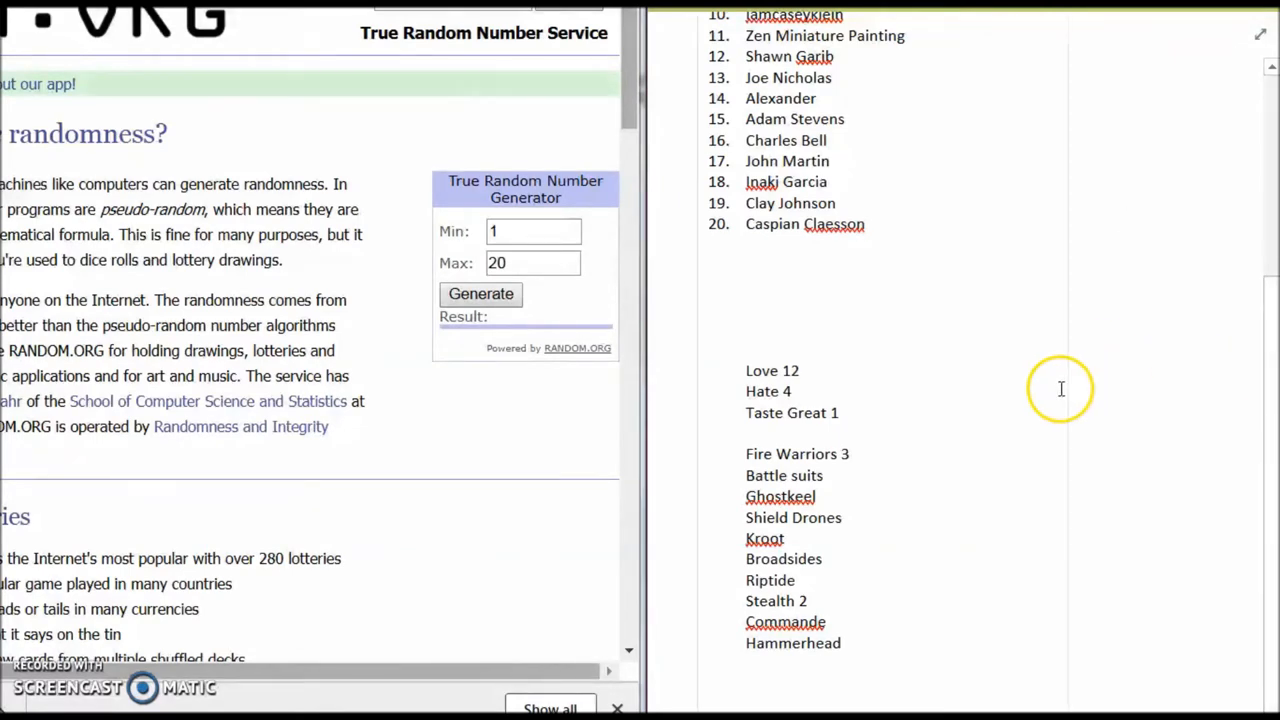
{"action": "mouse_move", "coordinate": [1060, 388]}
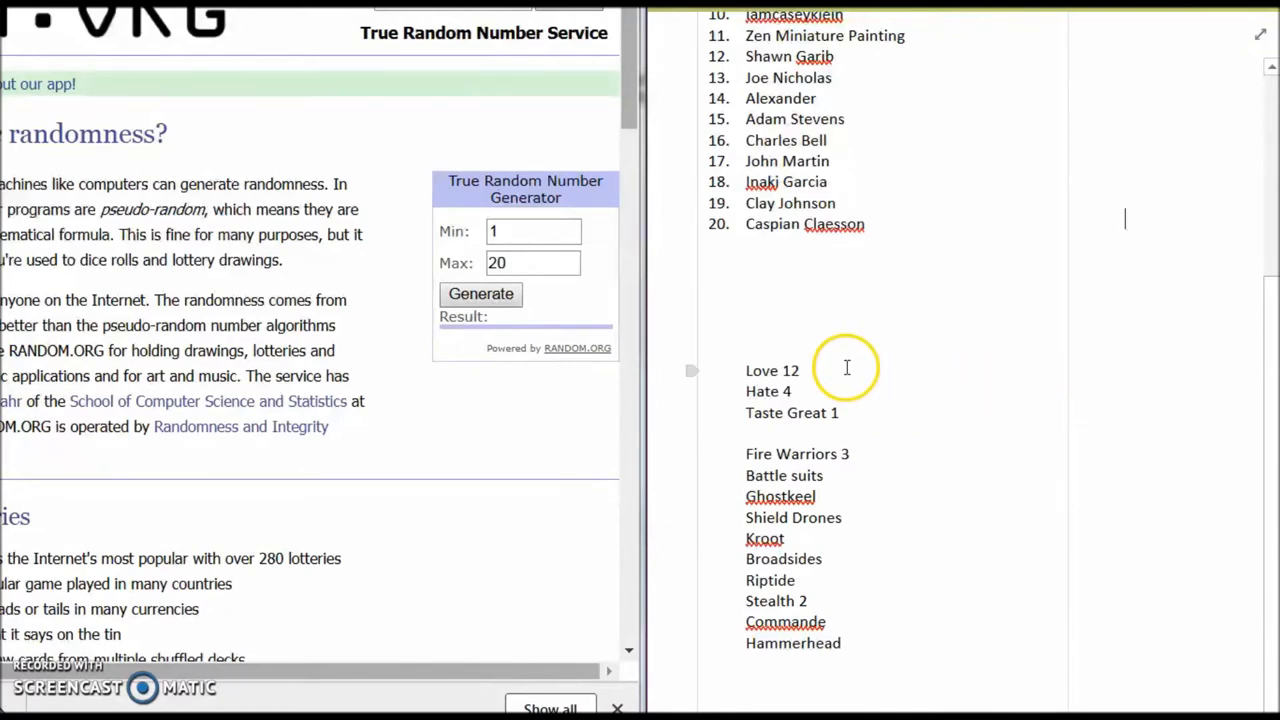
{"action": "mouse_move", "coordinate": [1244, 302]}
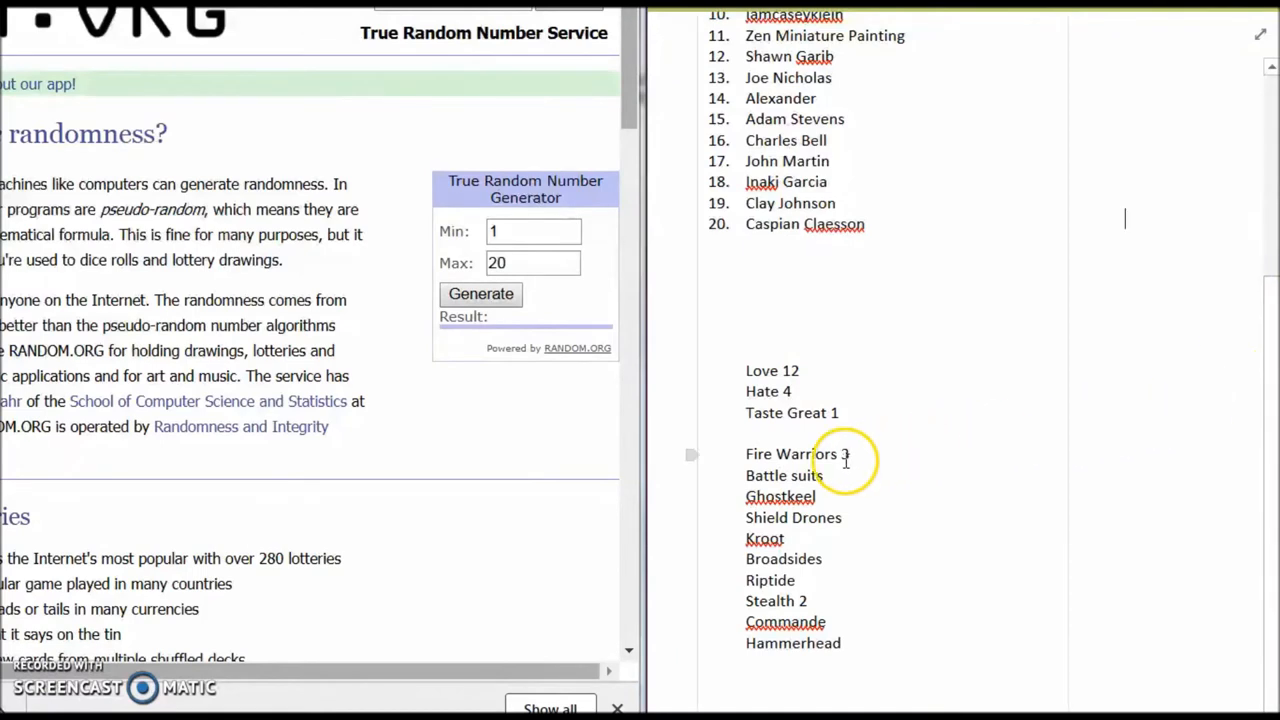
{"action": "mouse_move", "coordinate": [1100, 464]}
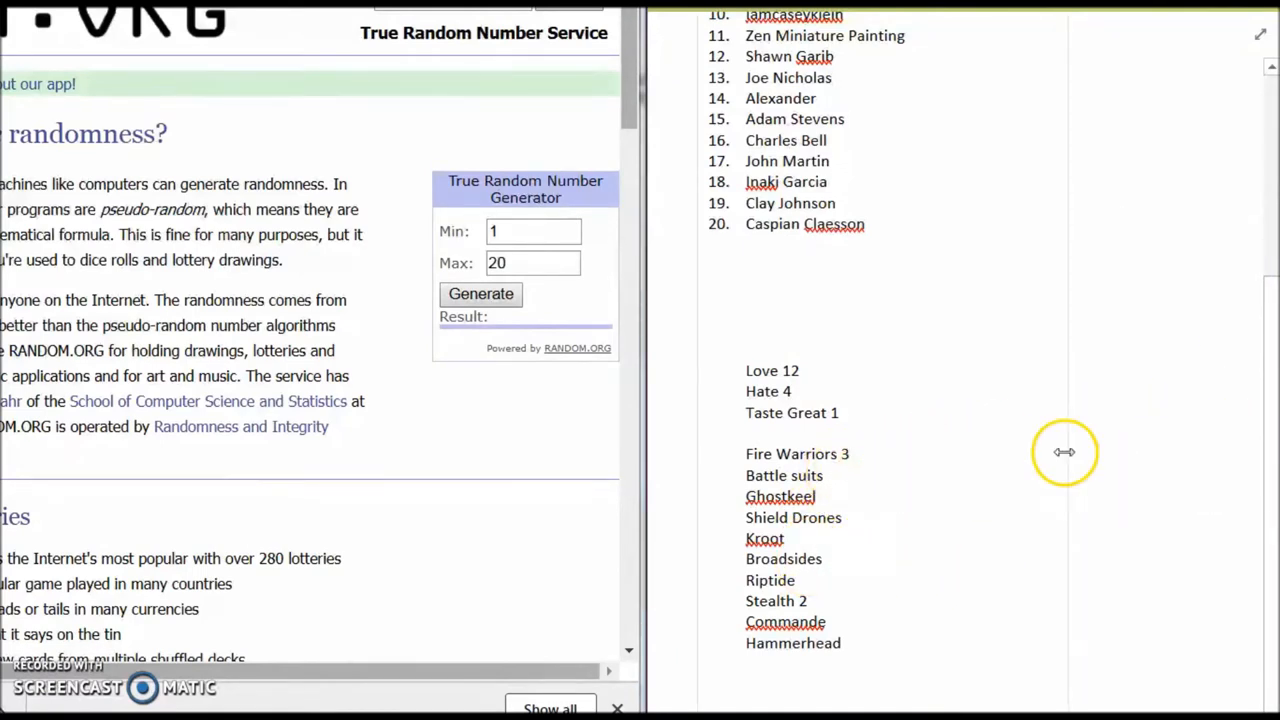
{"action": "mouse_move", "coordinate": [1228, 382]}
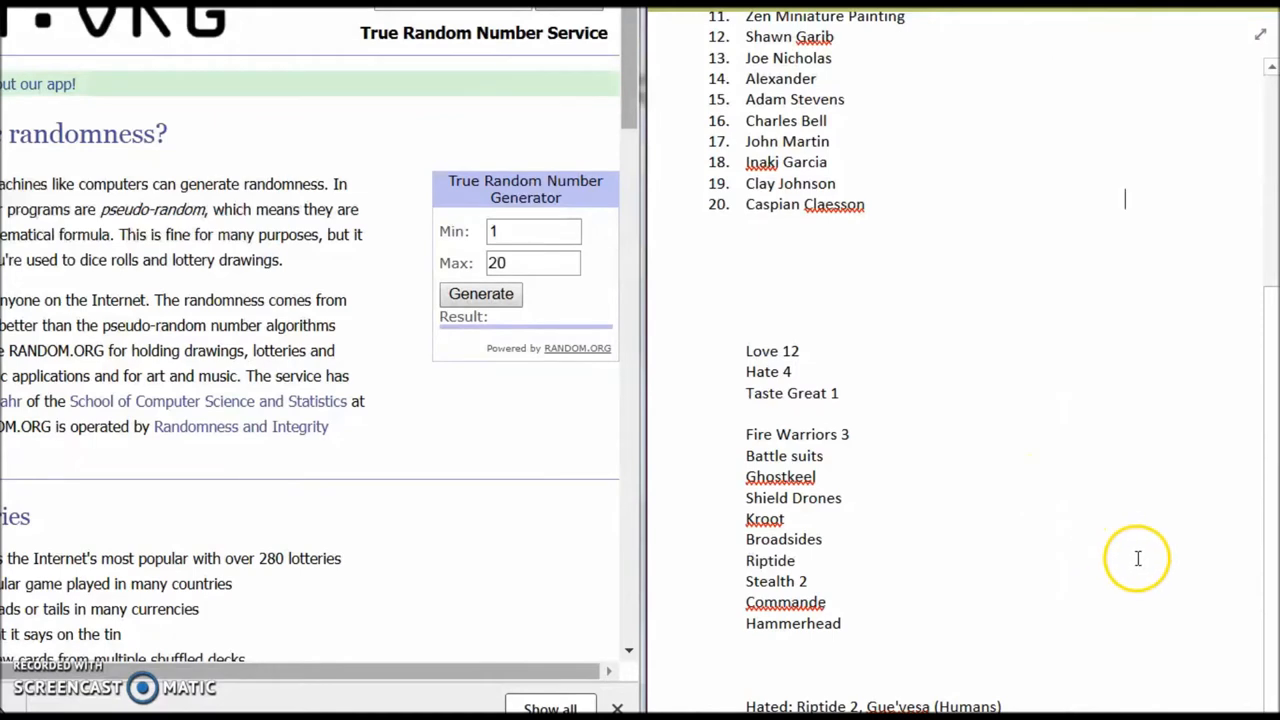
{"action": "mouse_move", "coordinate": [1108, 548]}
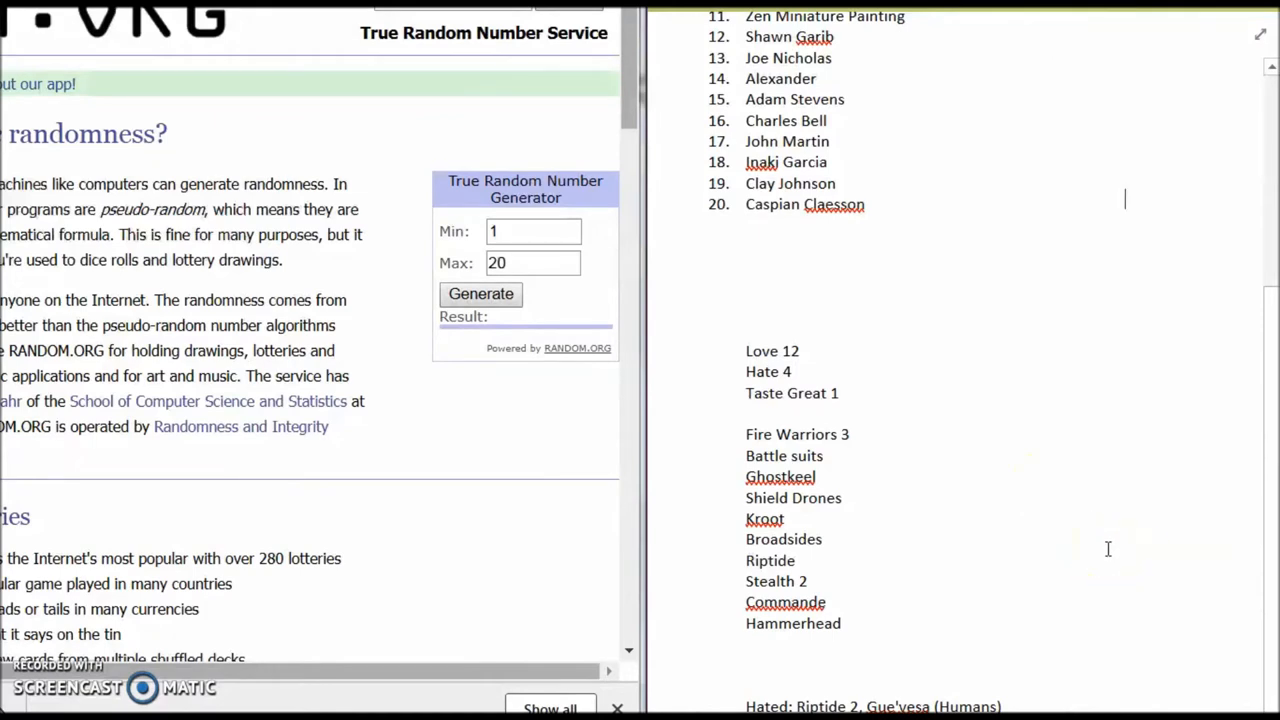
{"action": "mouse_move", "coordinate": [906, 360]}
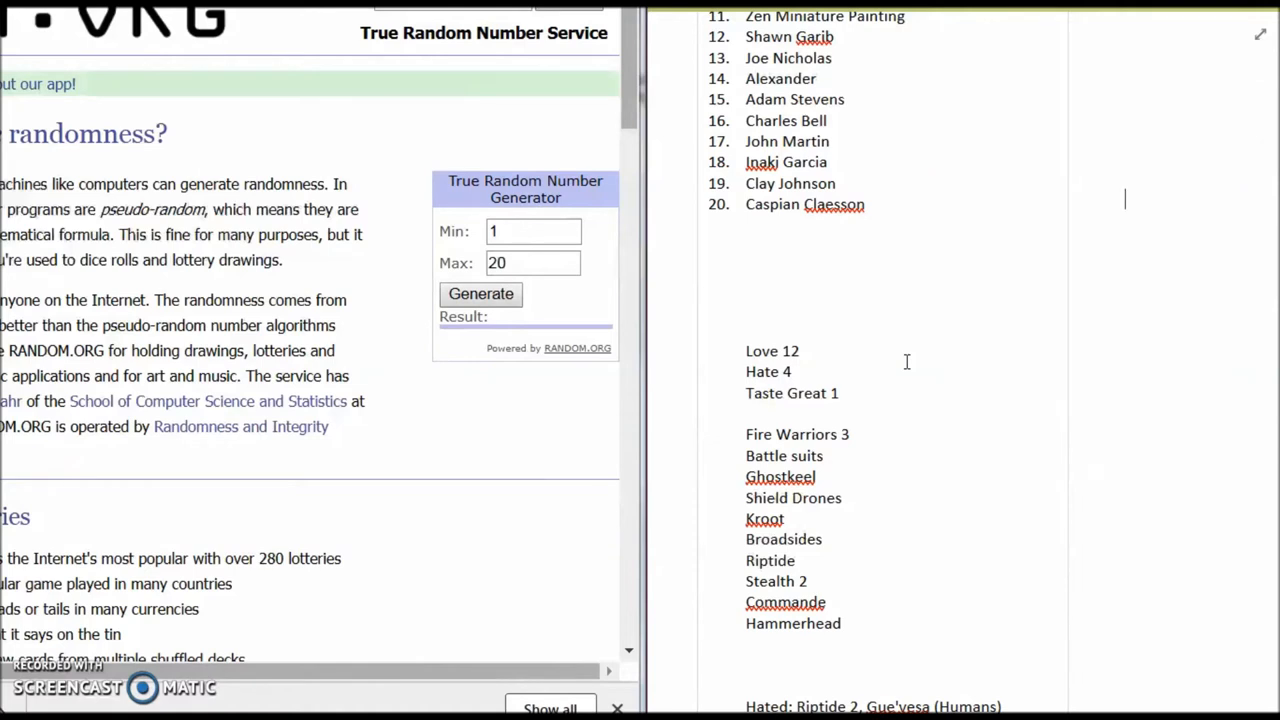
{"action": "mouse_move", "coordinate": [884, 302]}
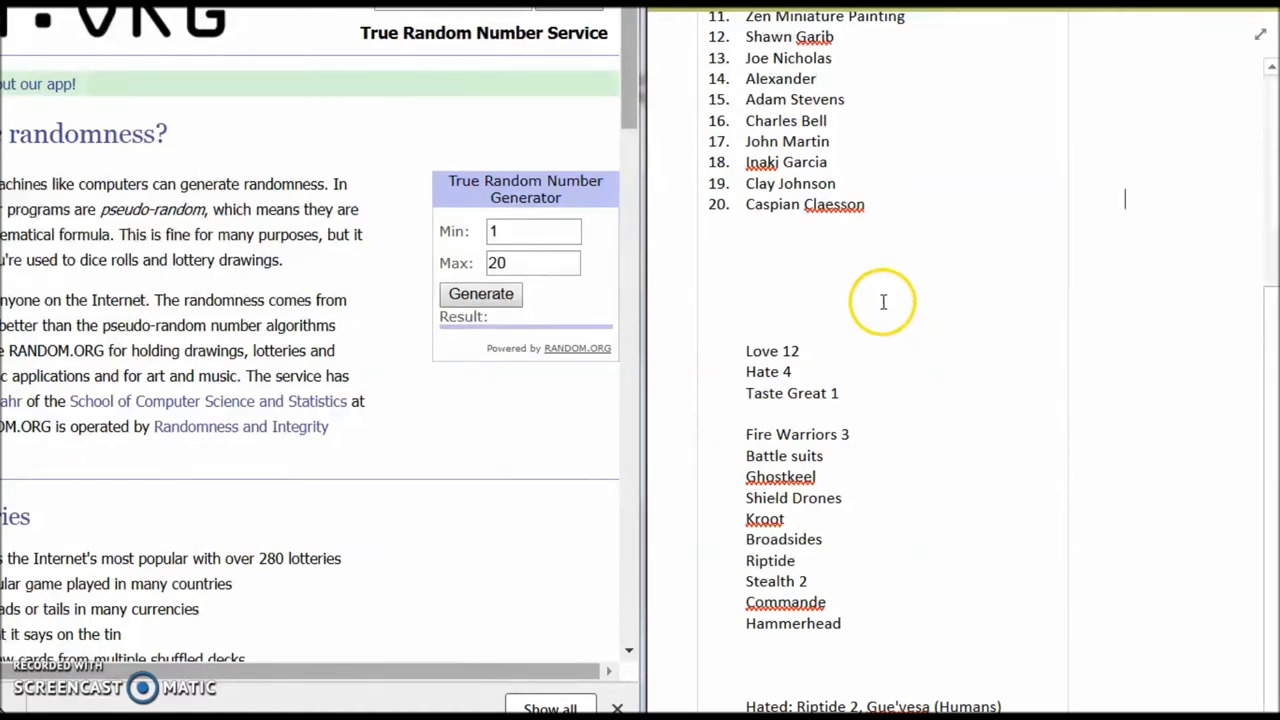
{"action": "mouse_move", "coordinate": [942, 310]}
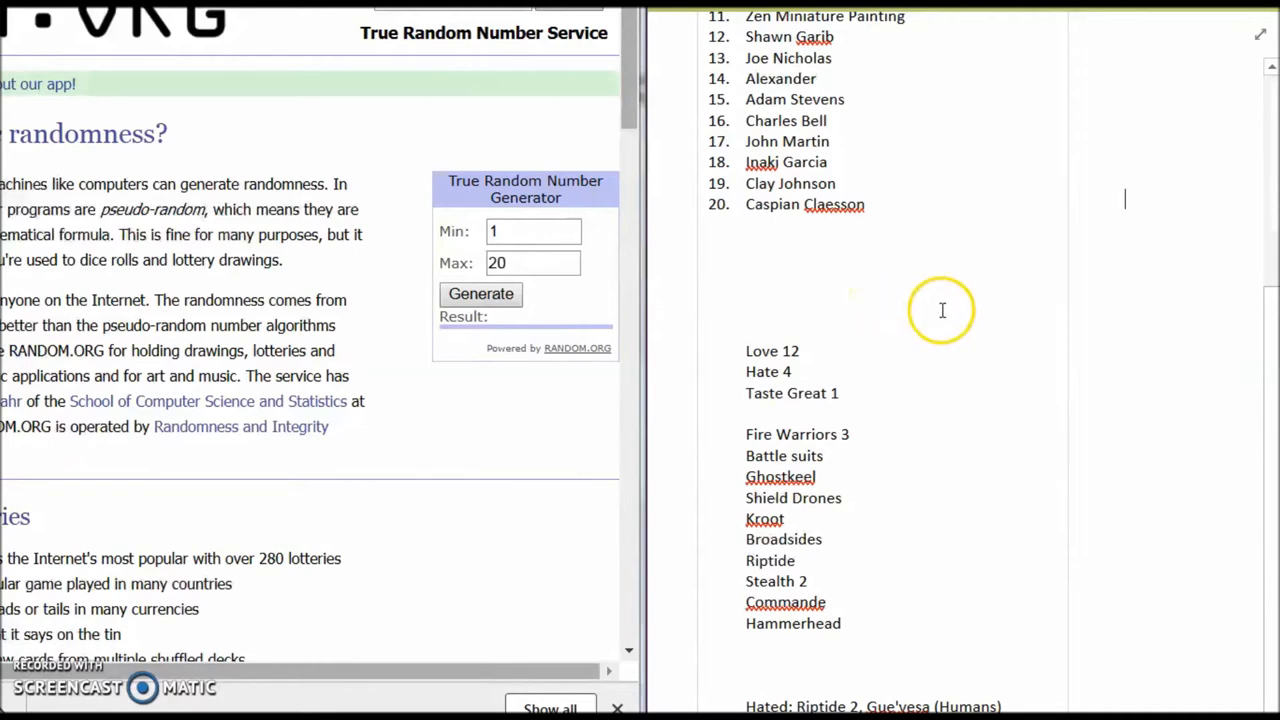
{"action": "mouse_move", "coordinate": [1060, 340]}
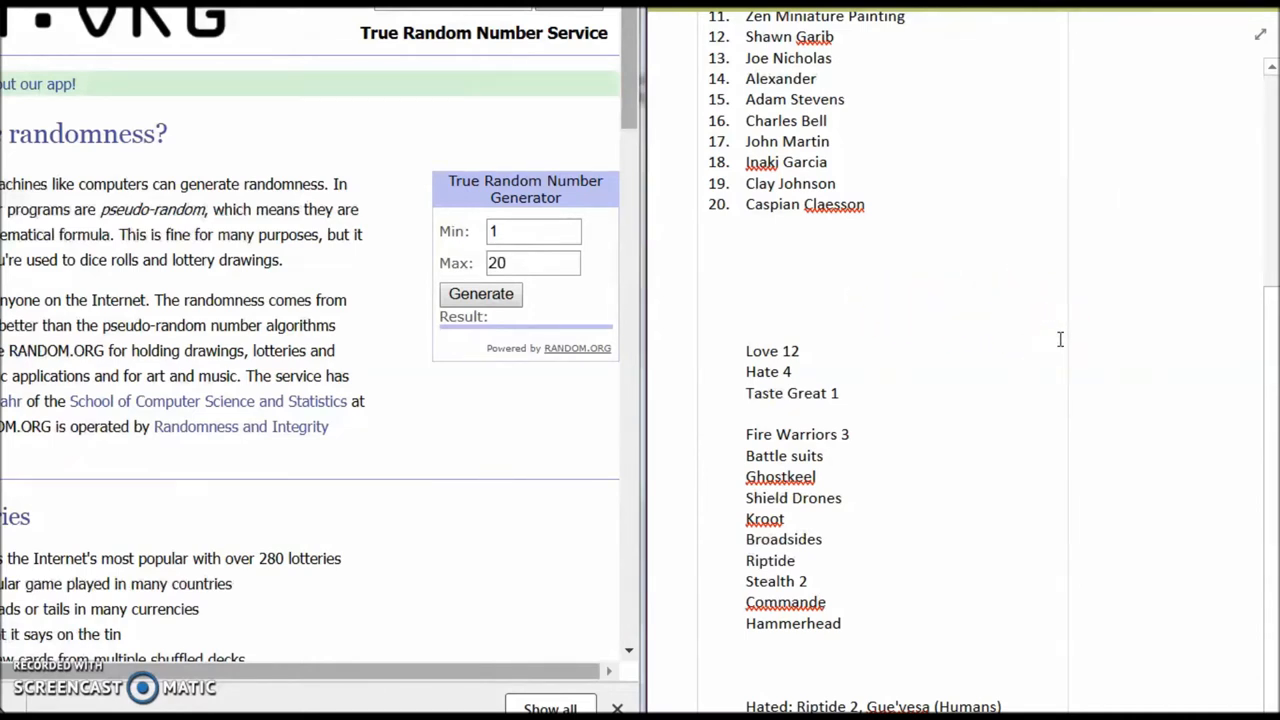
{"action": "mouse_move", "coordinate": [1066, 464]}
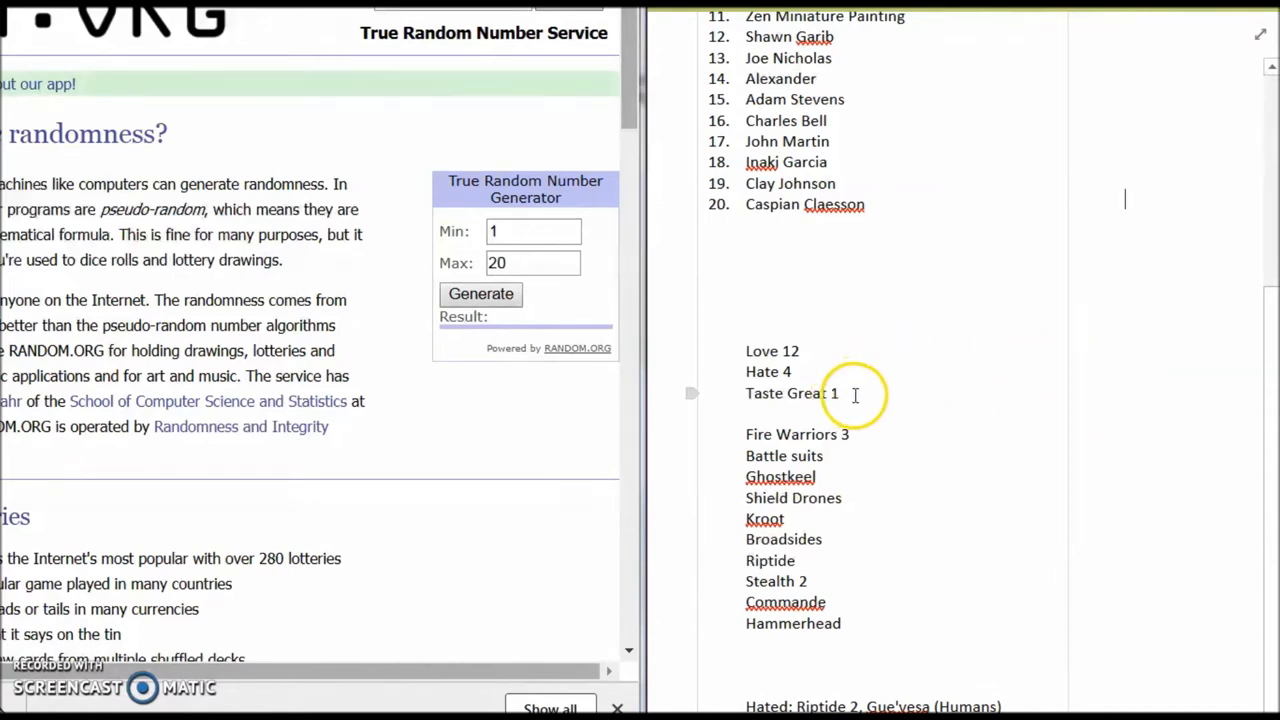
{"action": "mouse_move", "coordinate": [1264, 340]}
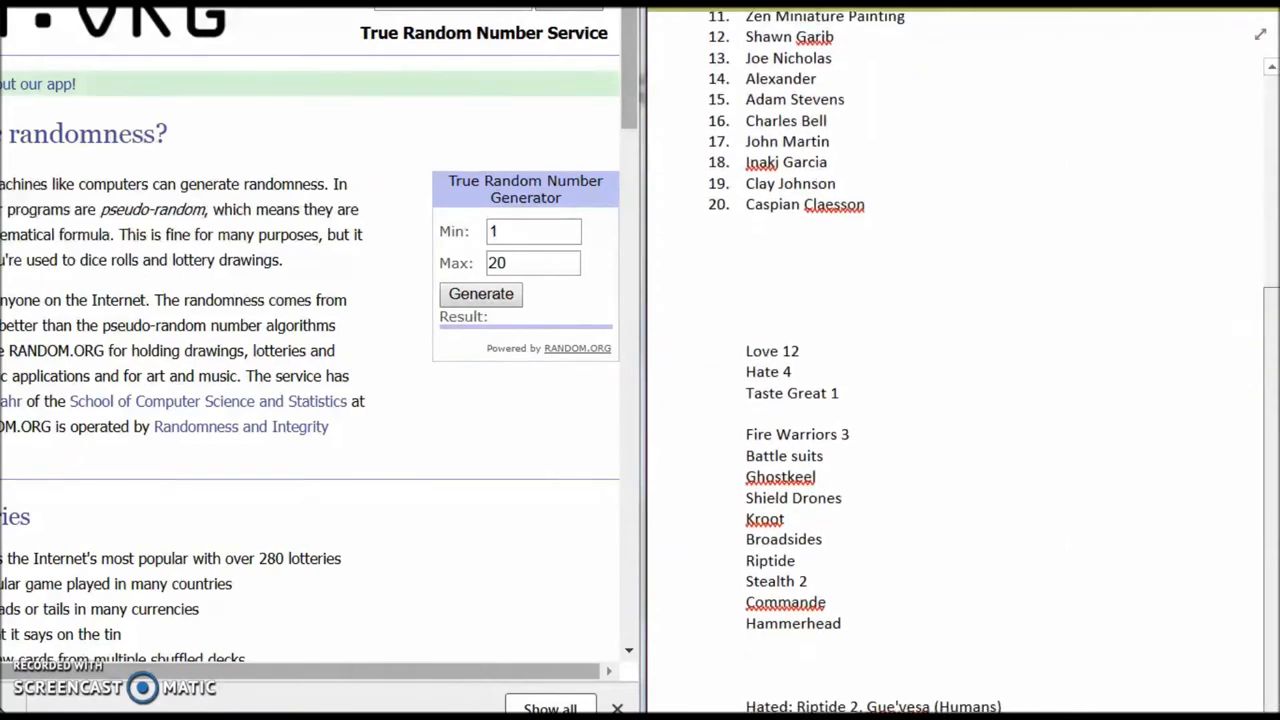
{"action": "mouse_move", "coordinate": [876, 388]}
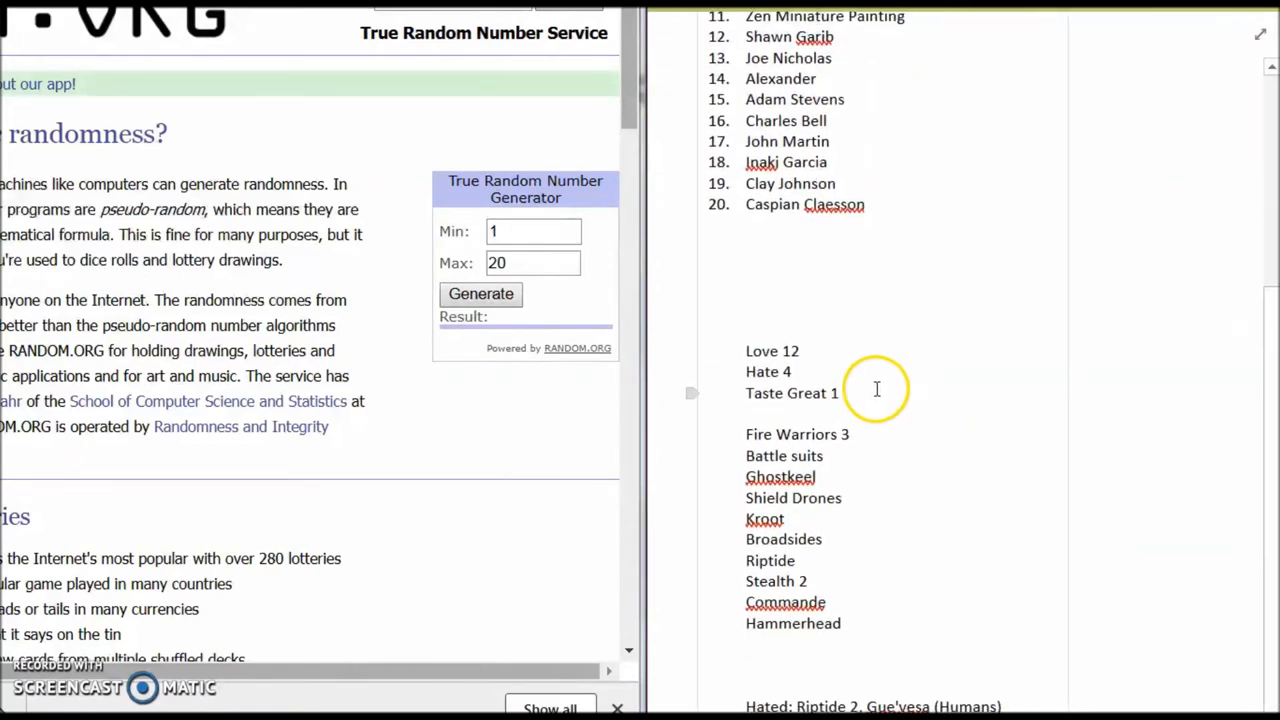
{"action": "mouse_move", "coordinate": [888, 408]}
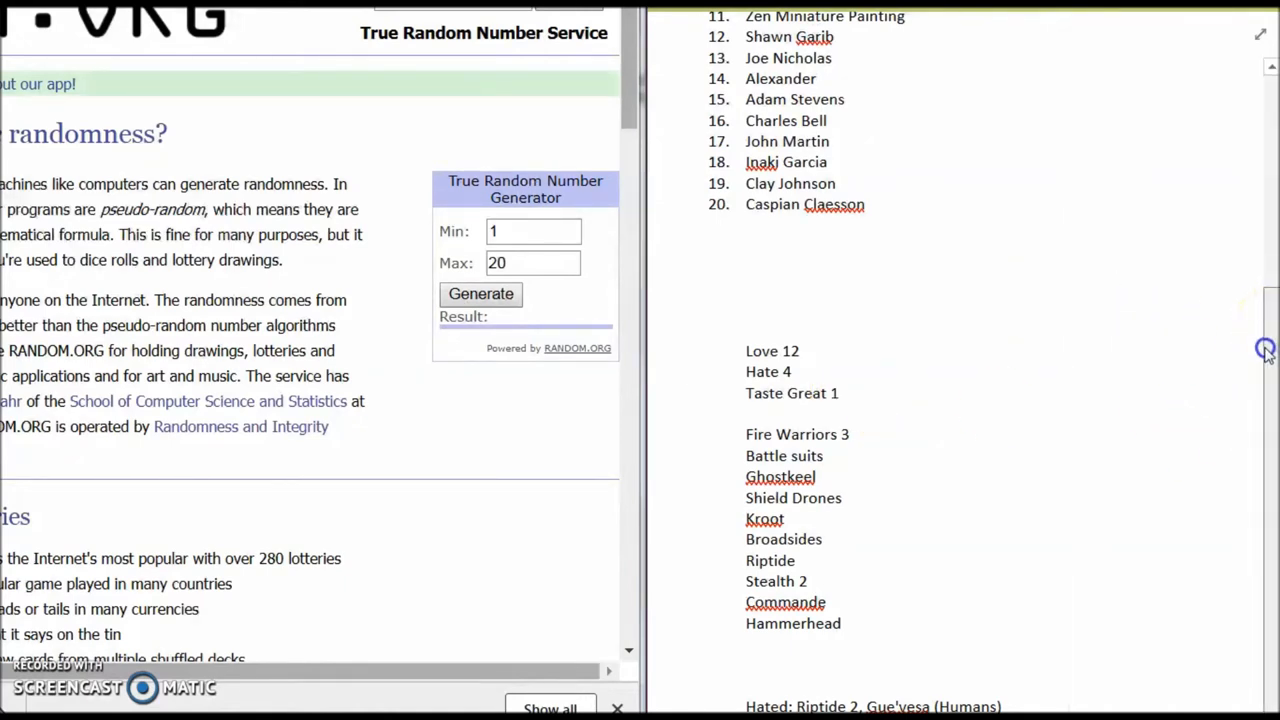
{"action": "mouse_move", "coordinate": [1118, 452]}
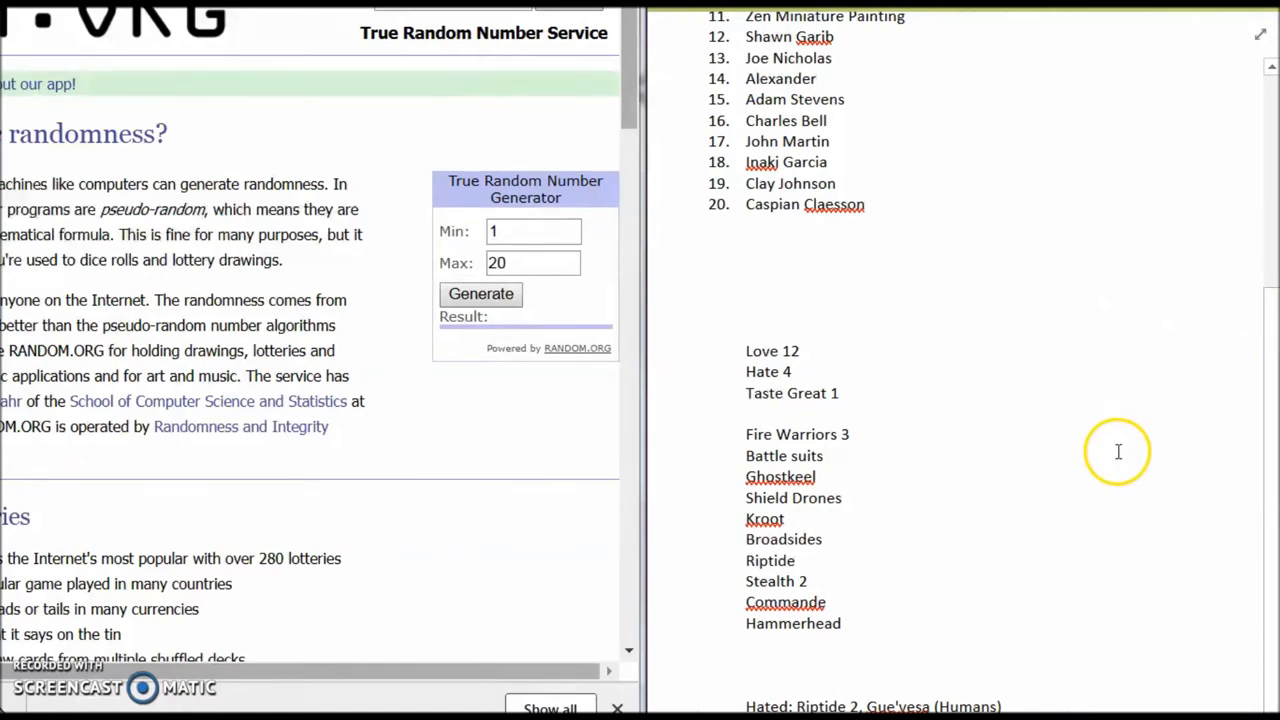
{"action": "mouse_move", "coordinate": [1188, 496]}
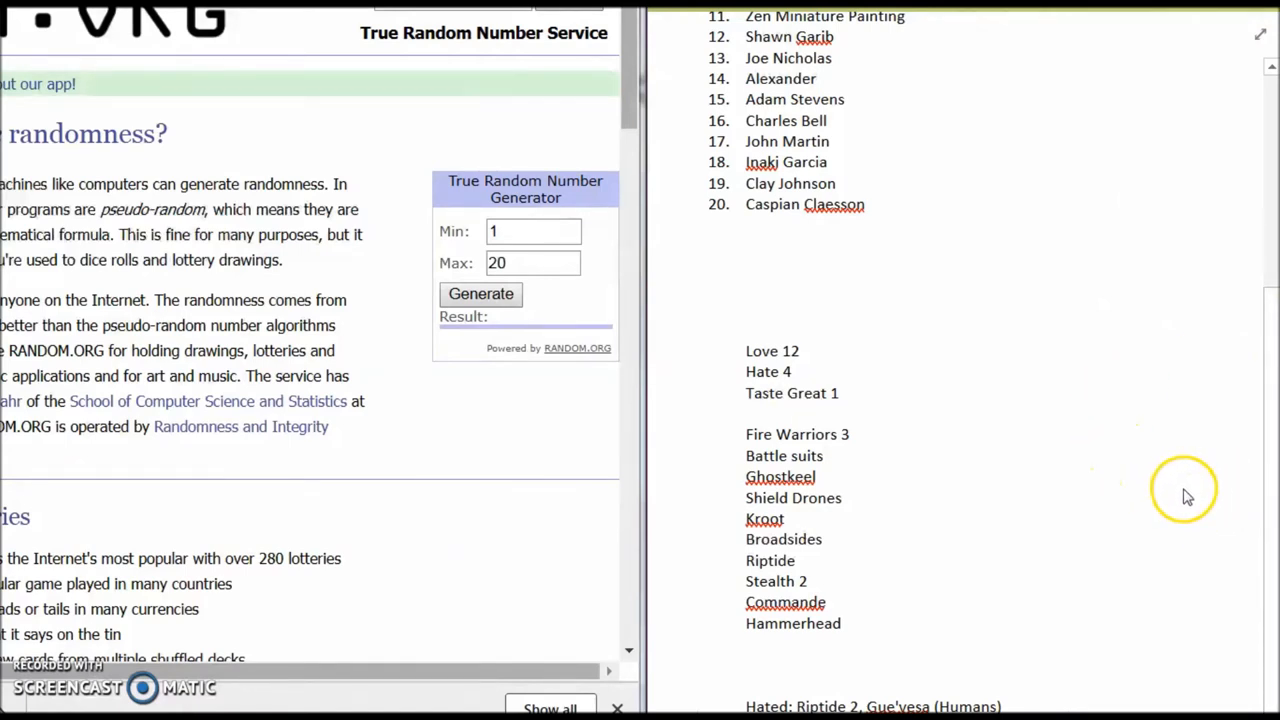
{"action": "mouse_move", "coordinate": [1178, 508]}
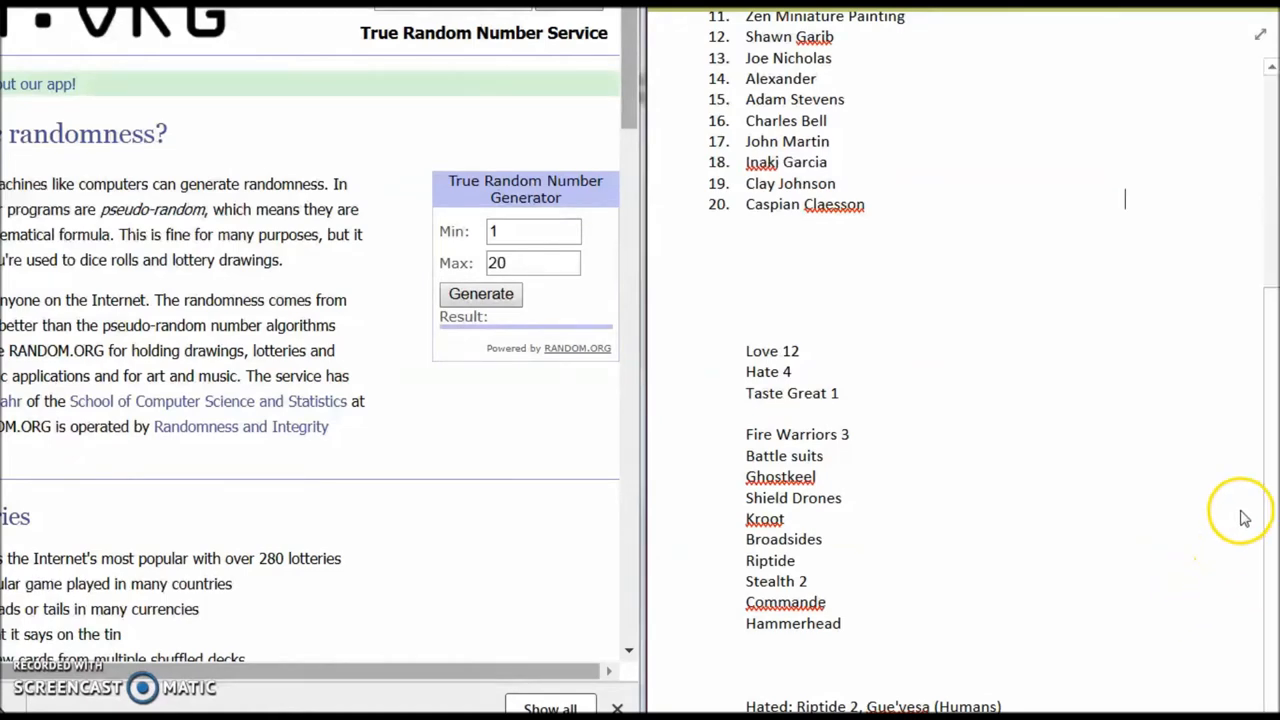
Generate a random number from 1 to 20 for the Codex Tau list, getting 5.
{"action": "scroll", "scroll_direction": "up", "scroll_amount": 3}
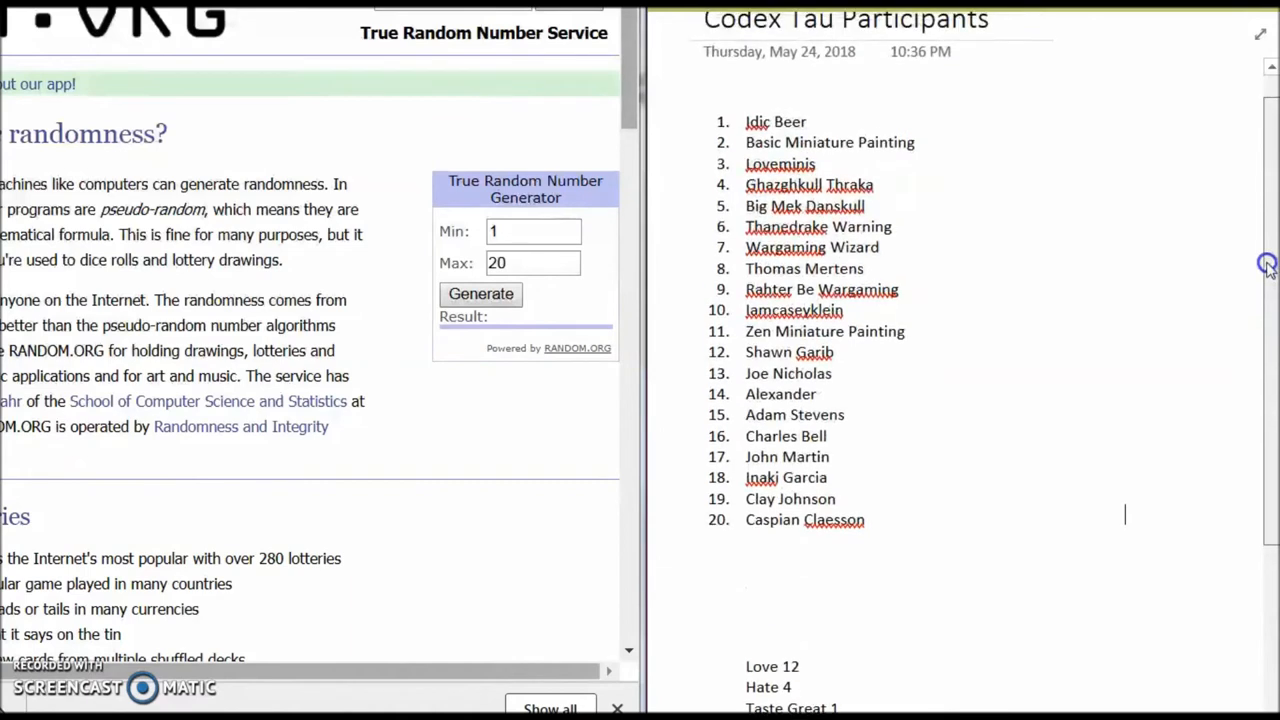
{"action": "scroll", "scroll_direction": "up", "scroll_amount": 3}
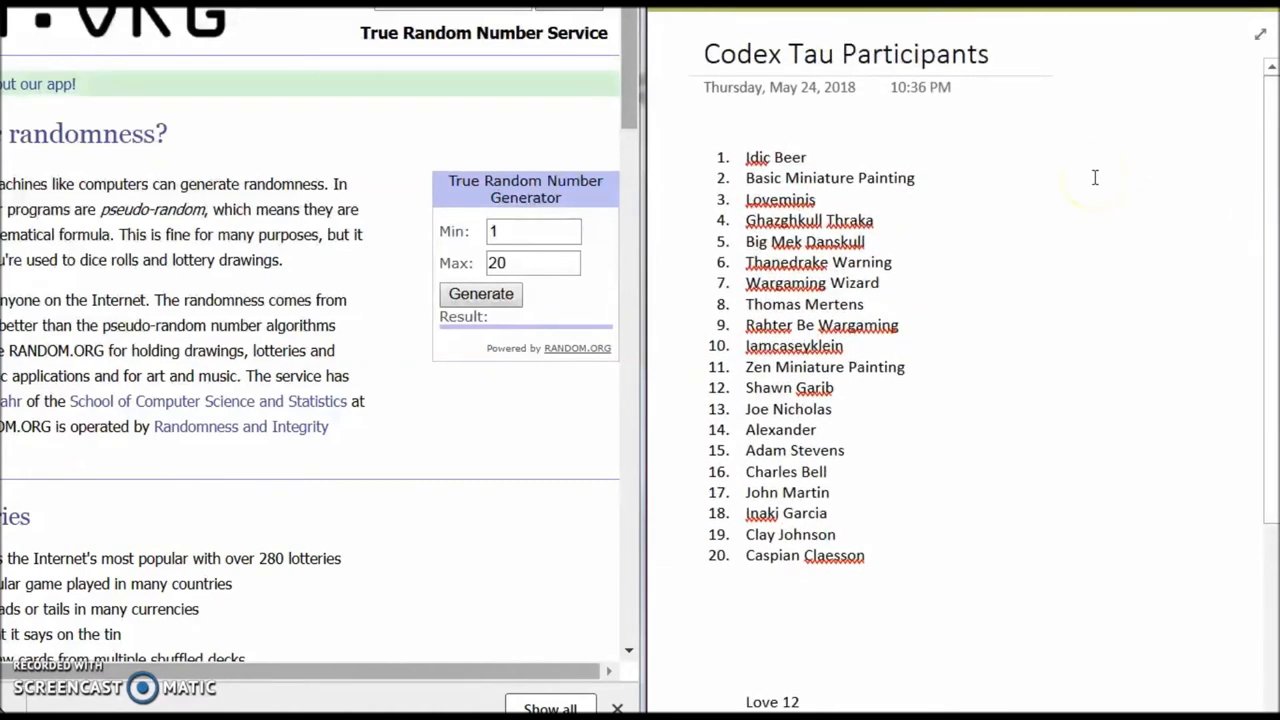
{"action": "mouse_move", "coordinate": [1072, 198]}
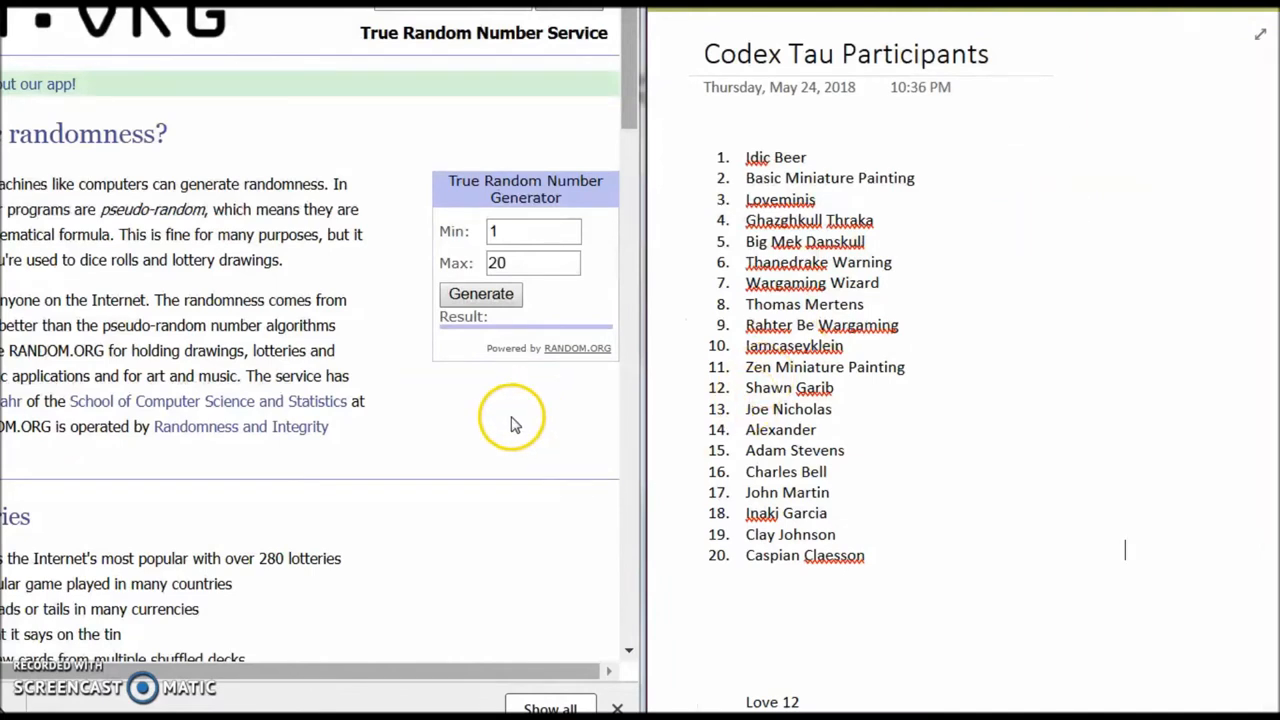
{"action": "mouse_move", "coordinate": [508, 412]}
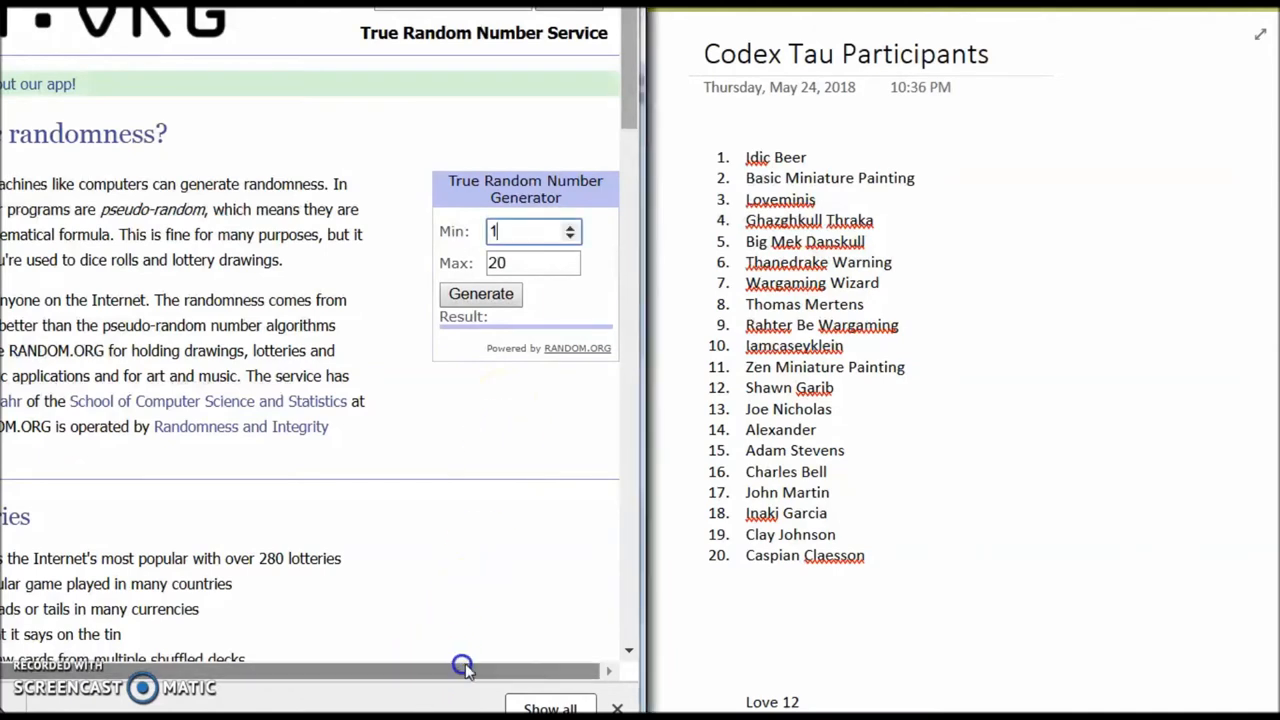
{"action": "mouse_move", "coordinate": [498, 412]}
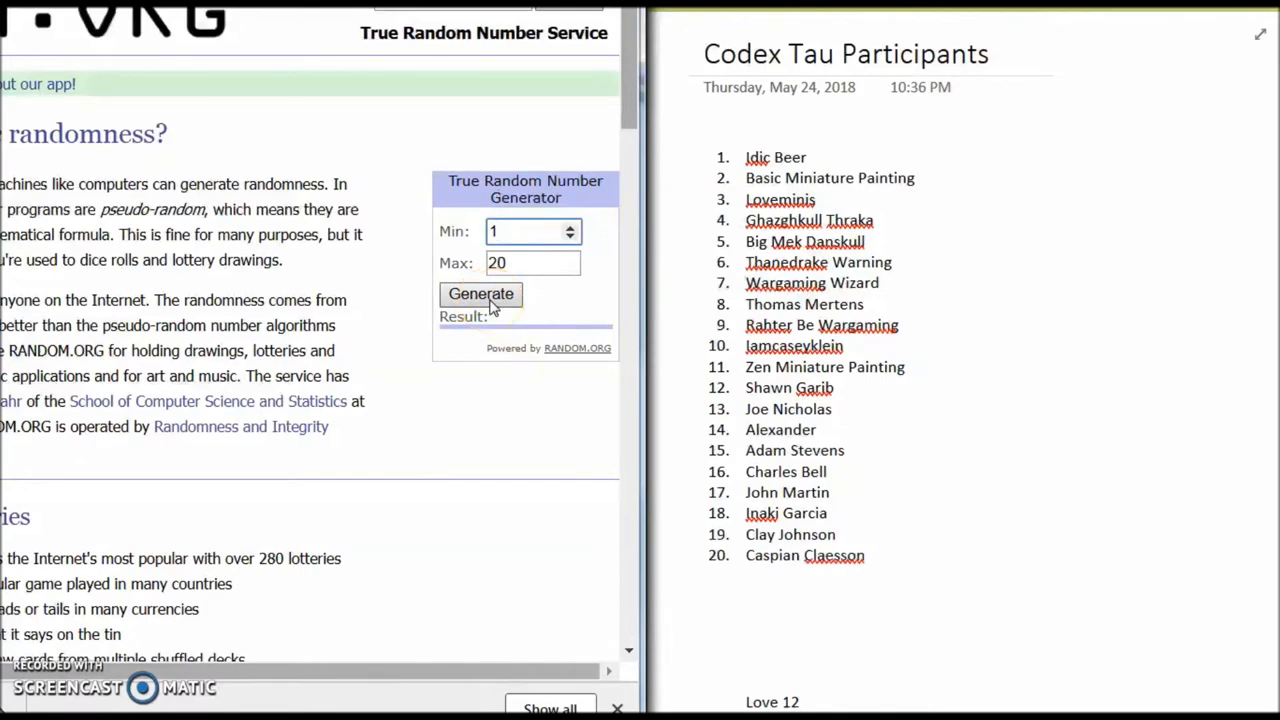
{"action": "left_click", "coordinate": [480, 294]}
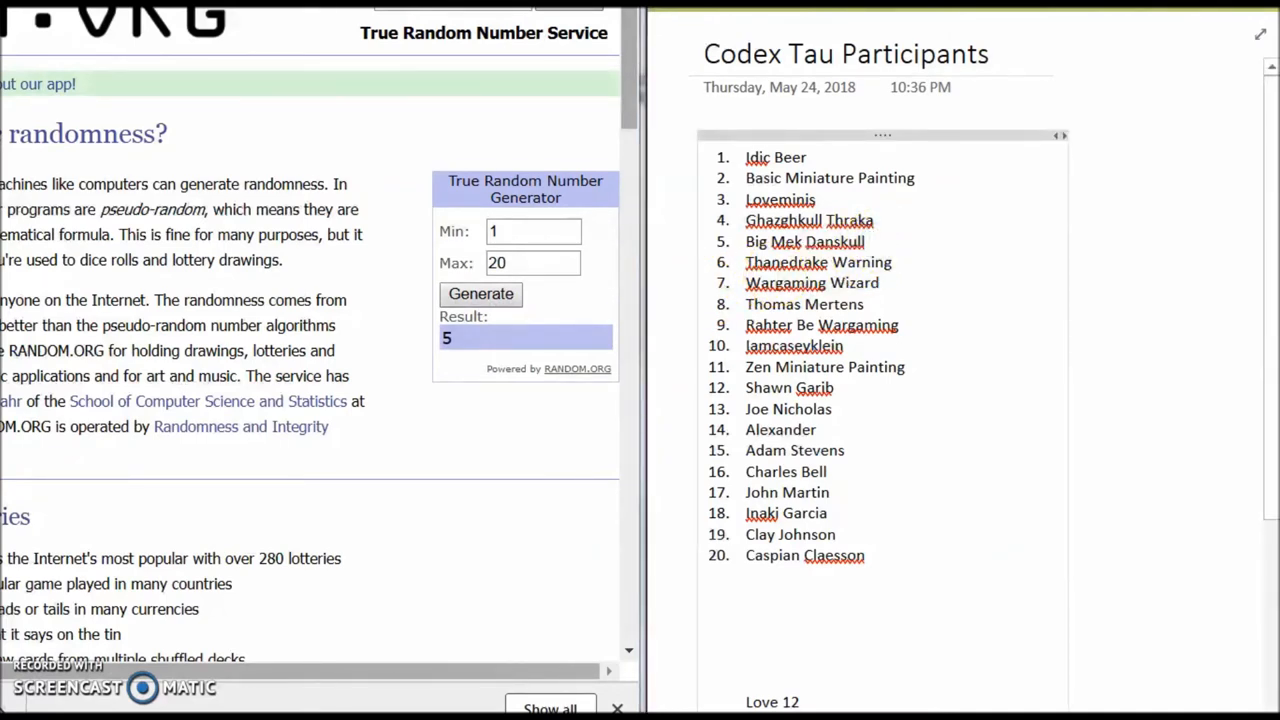
Mark entry 5, Big Mek Danskull, as 'Winner' on the Codex Tau Participants list.
{"action": "type", "text": "Winner"}
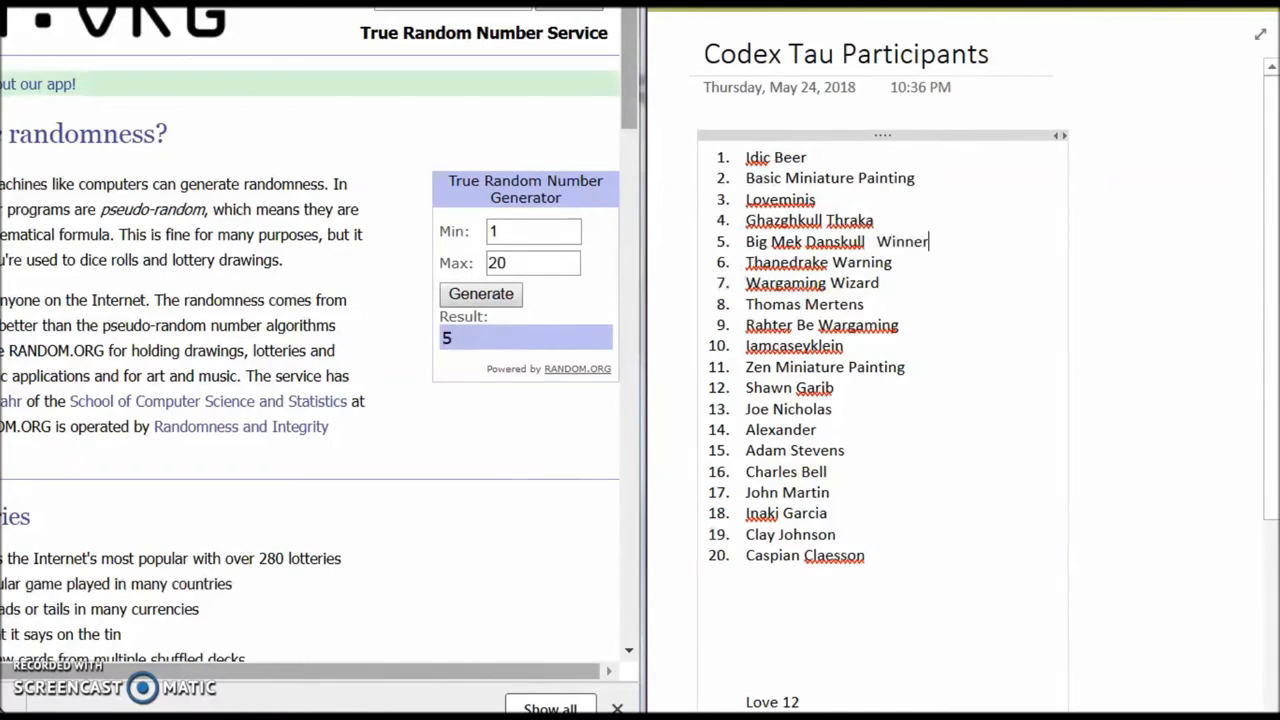
{"action": "mouse_move", "coordinate": [1016, 244]}
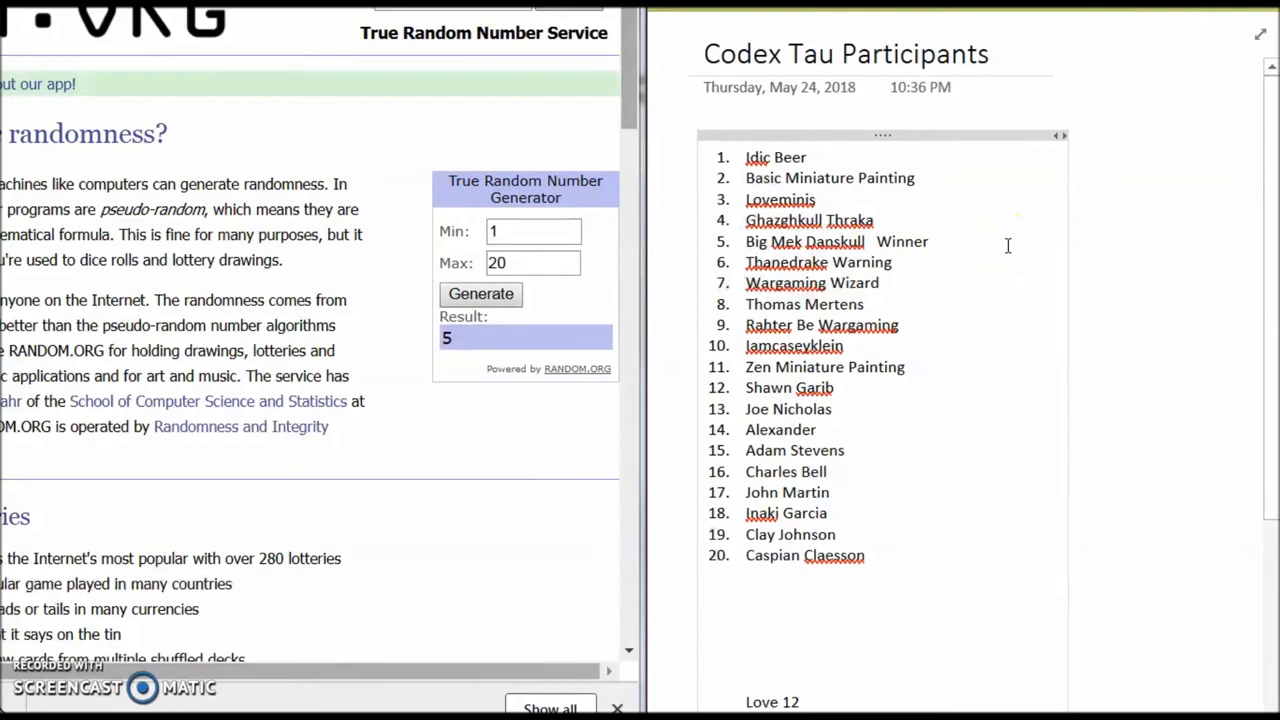
{"action": "mouse_move", "coordinate": [960, 218]}
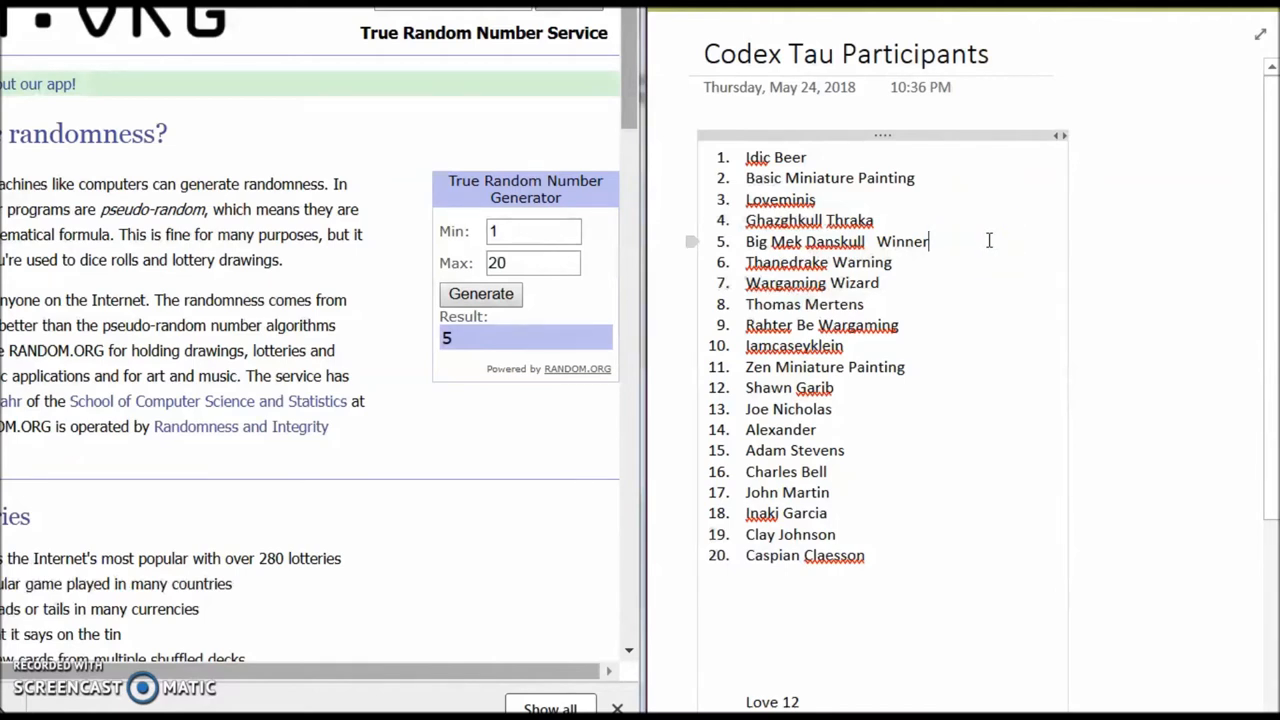
{"action": "mouse_move", "coordinate": [1030, 230]}
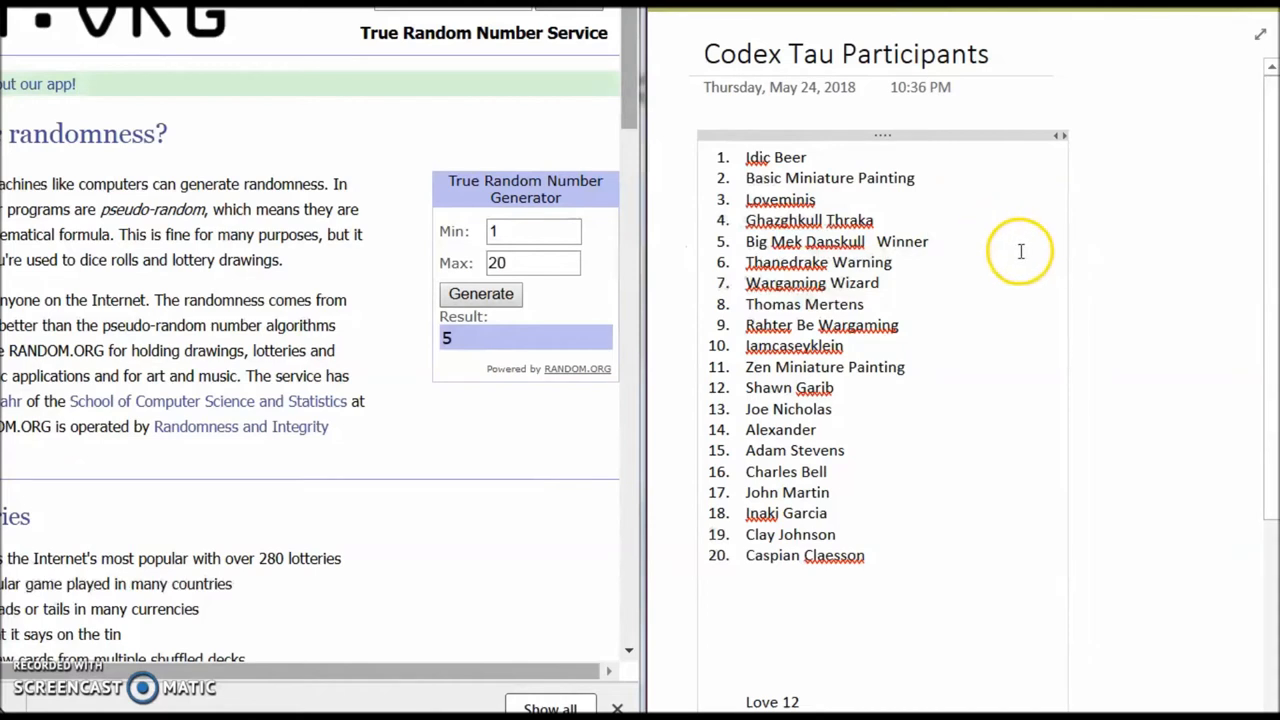
{"action": "mouse_move", "coordinate": [1180, 276]}
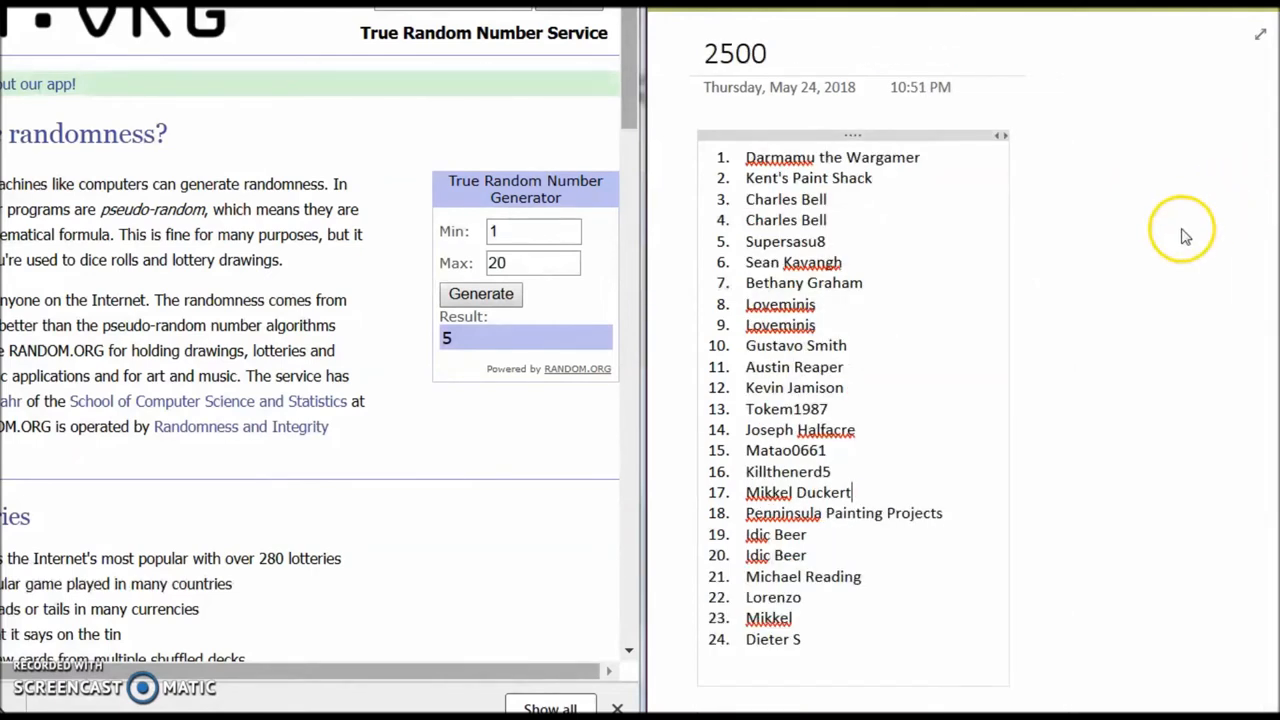
{"action": "mouse_move", "coordinate": [1060, 402]}
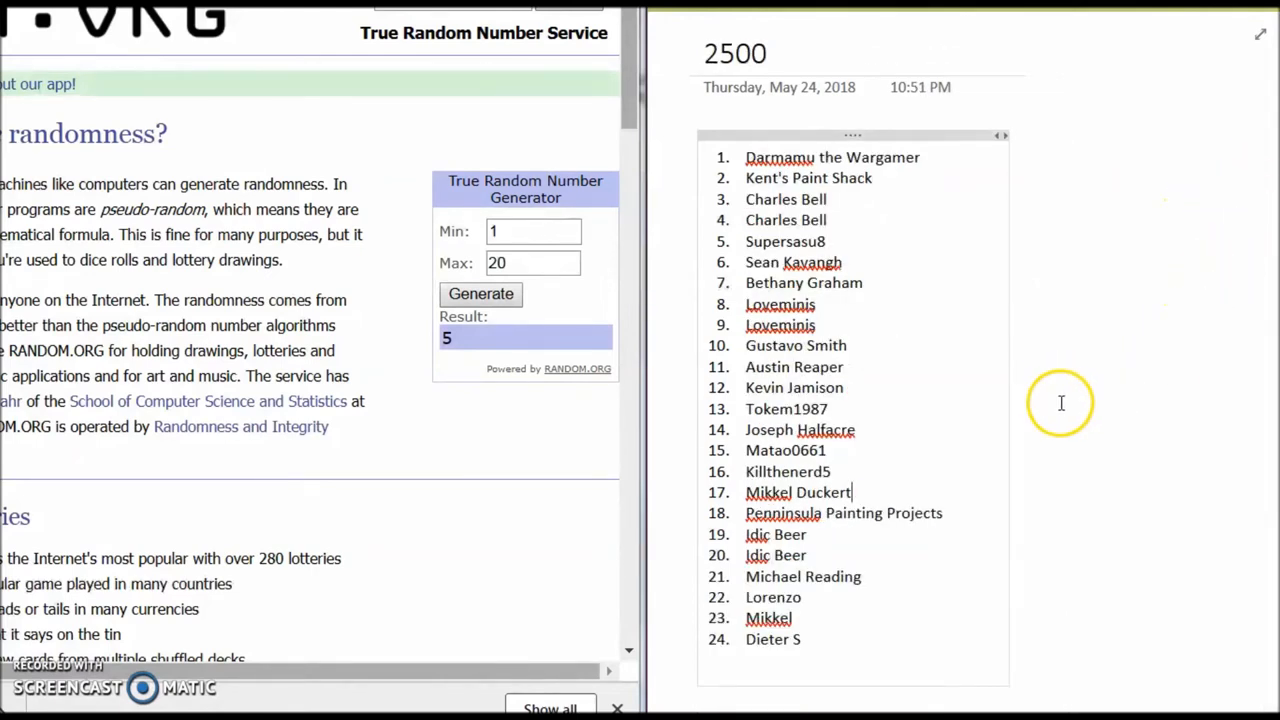
{"action": "mouse_move", "coordinate": [604, 316]}
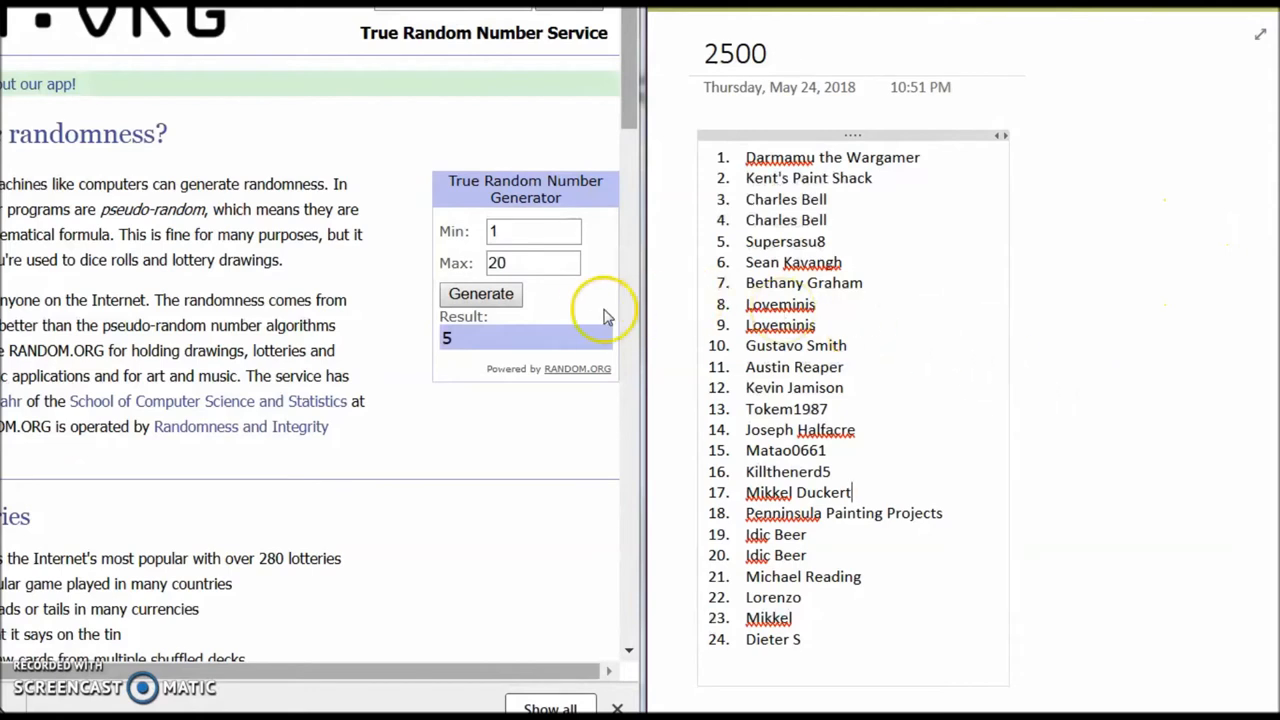
Change the generator's Max from 20 to 24 to cover the 24-name 2500 list.
{"action": "left_click", "coordinate": [530, 262]}
{"action": "type", "text": "24"}
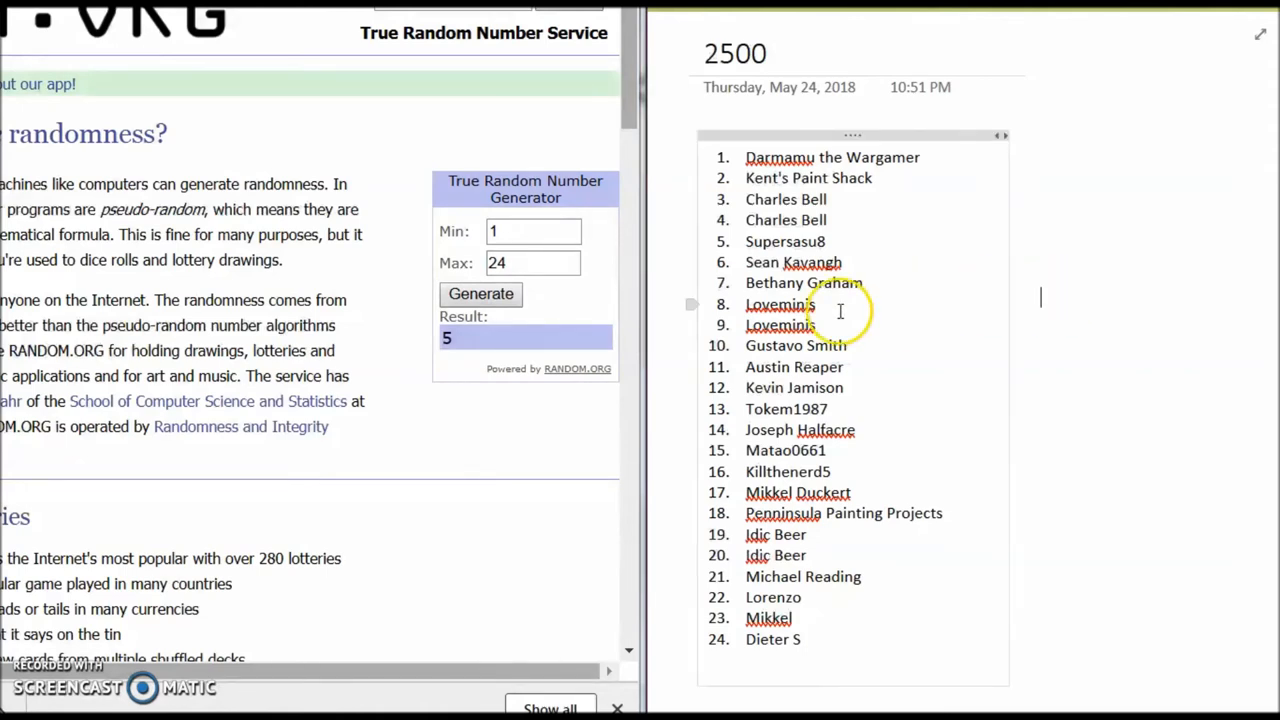
{"action": "mouse_move", "coordinate": [1112, 264]}
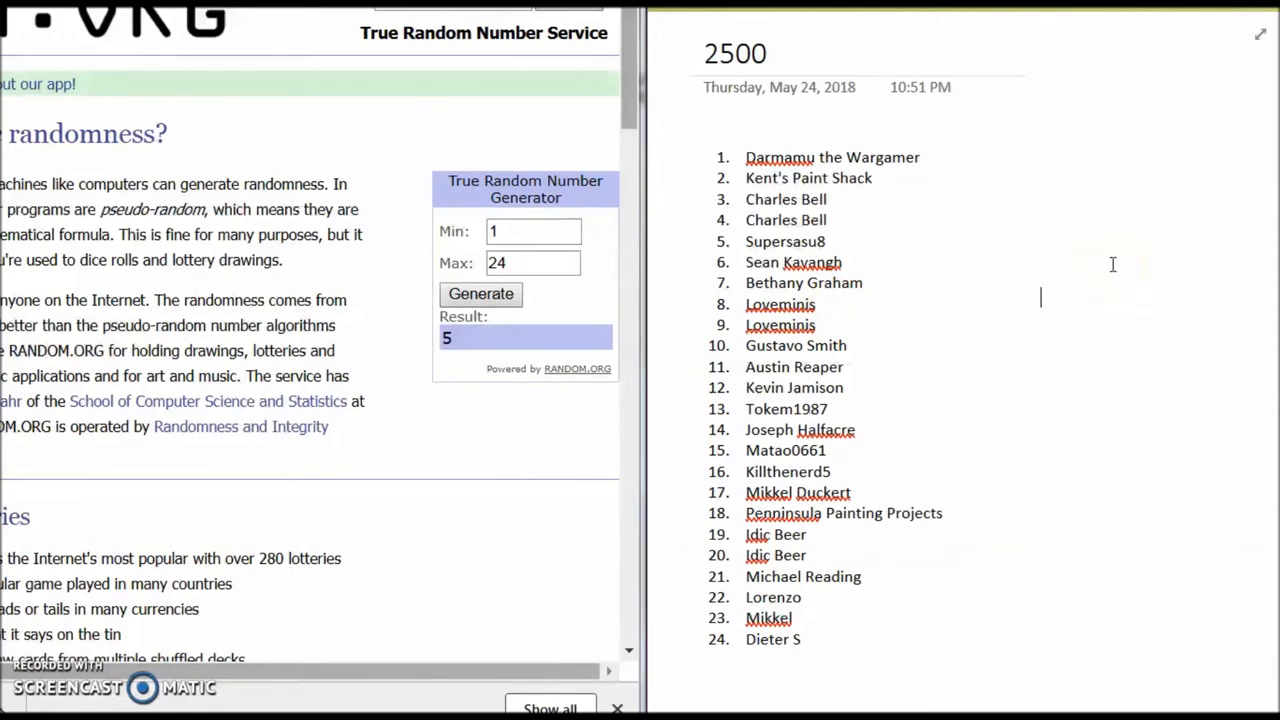
{"action": "mouse_move", "coordinate": [1104, 288]}
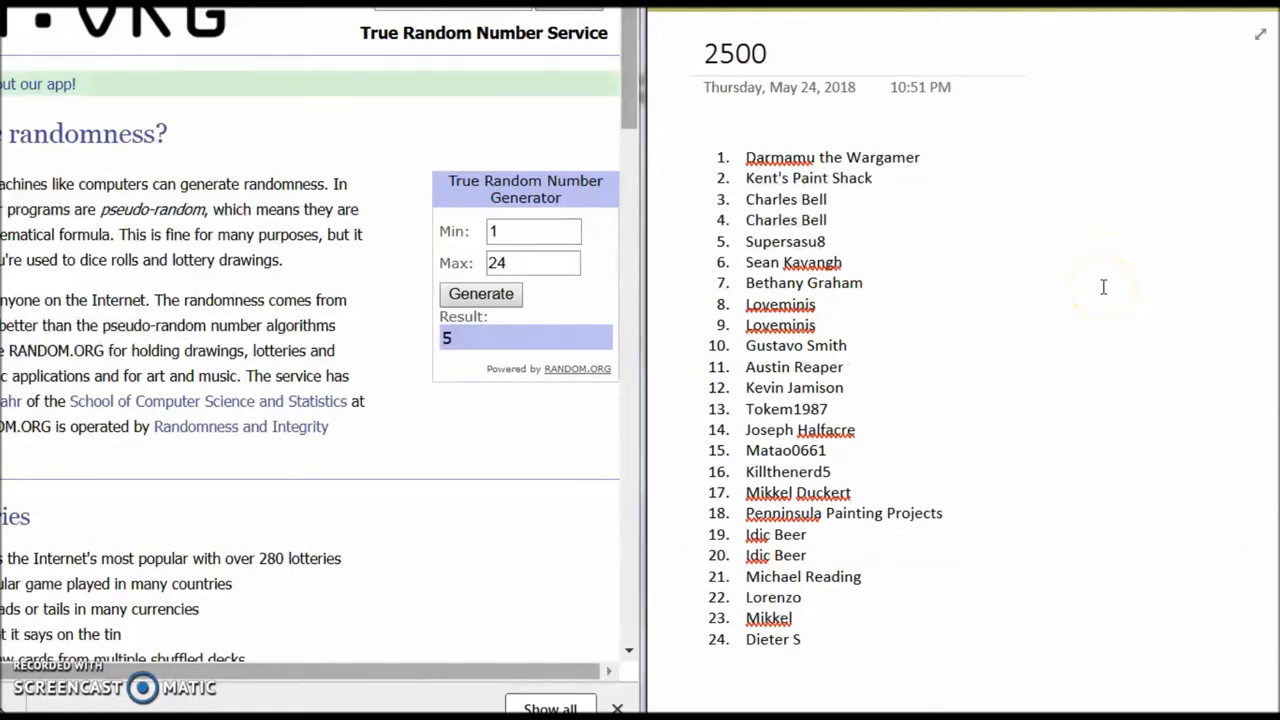
{"action": "mouse_move", "coordinate": [504, 464]}
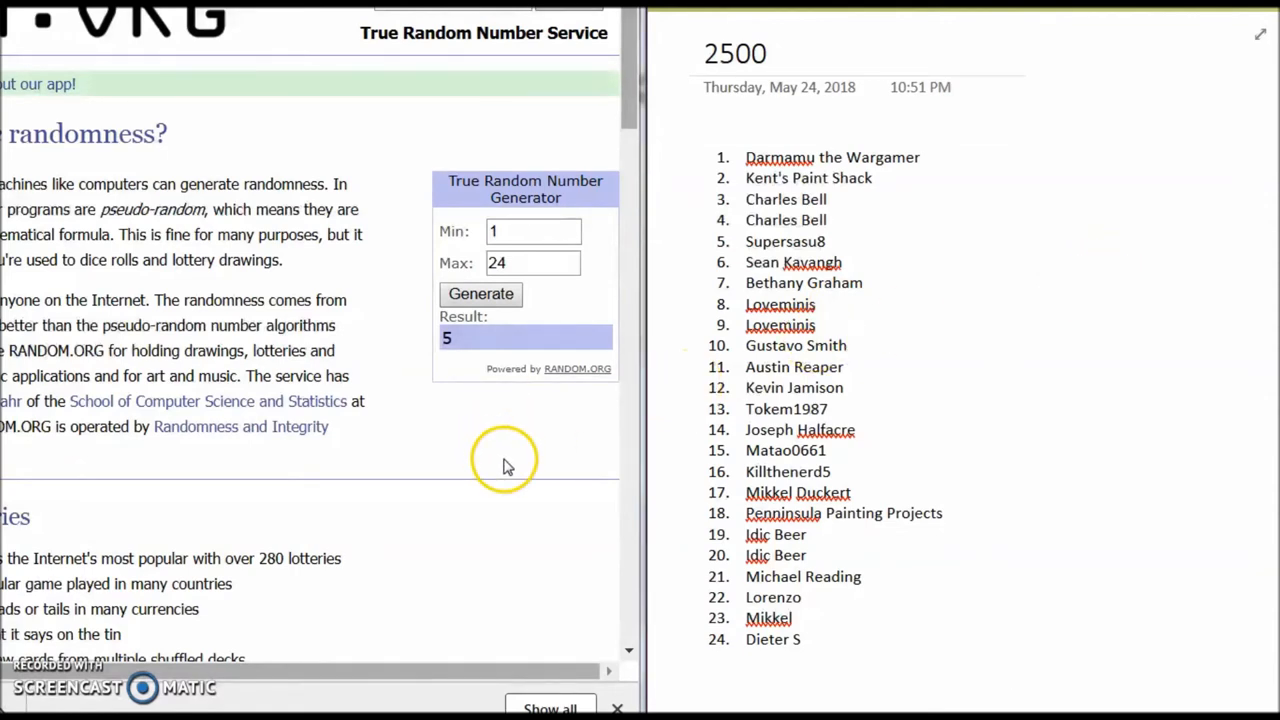
{"action": "mouse_move", "coordinate": [504, 464]}
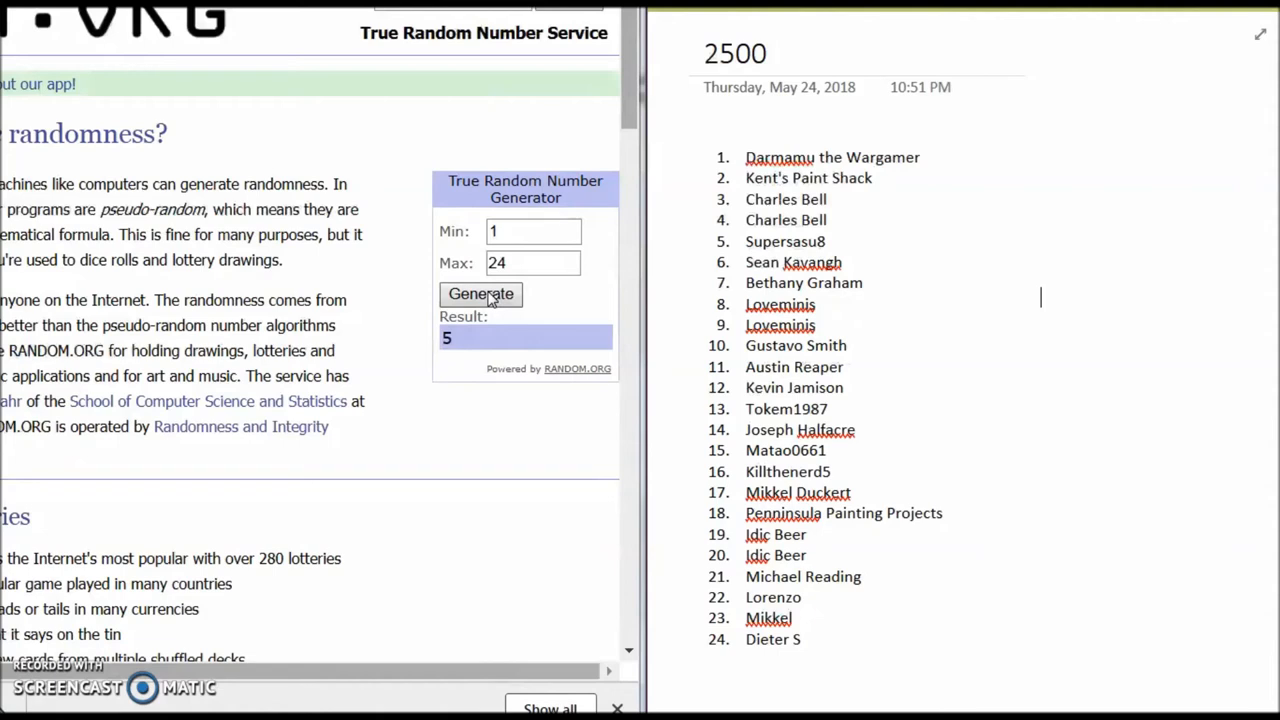
Generate a random number from 1 to 24 for the 2500 list, getting 23.
{"action": "left_click", "coordinate": [480, 294]}
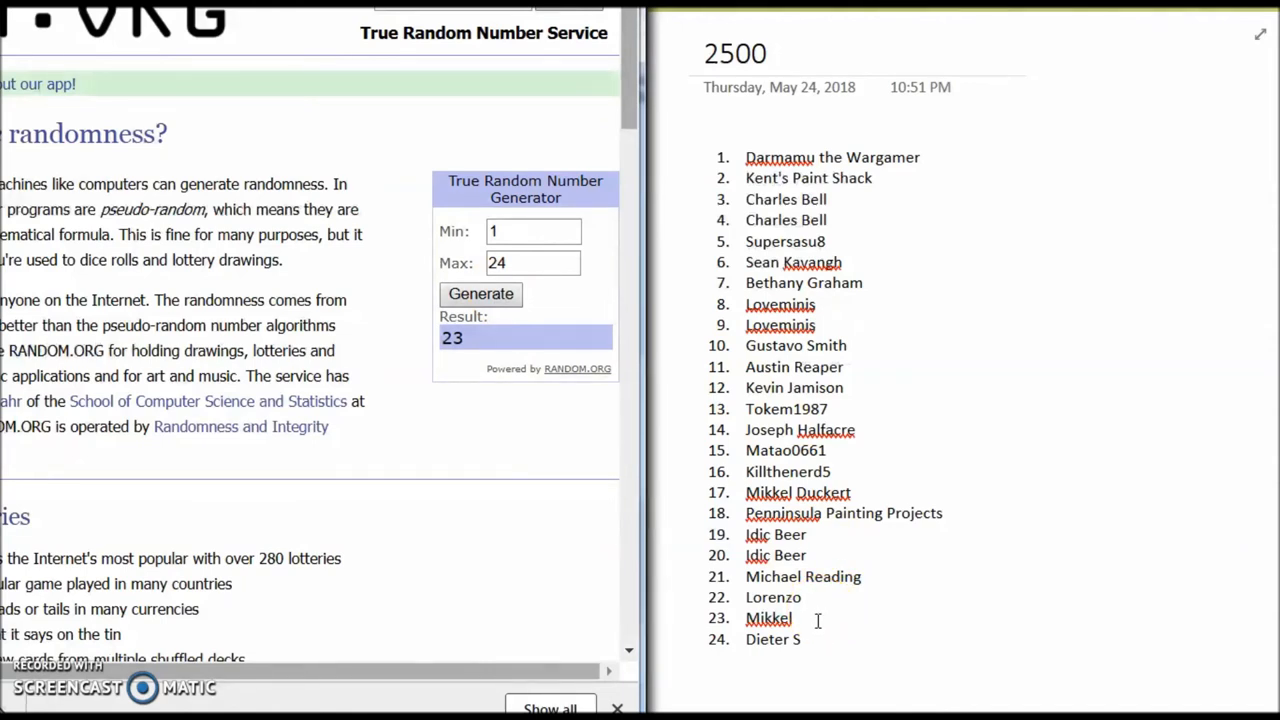
{"action": "mouse_move", "coordinate": [808, 620]}
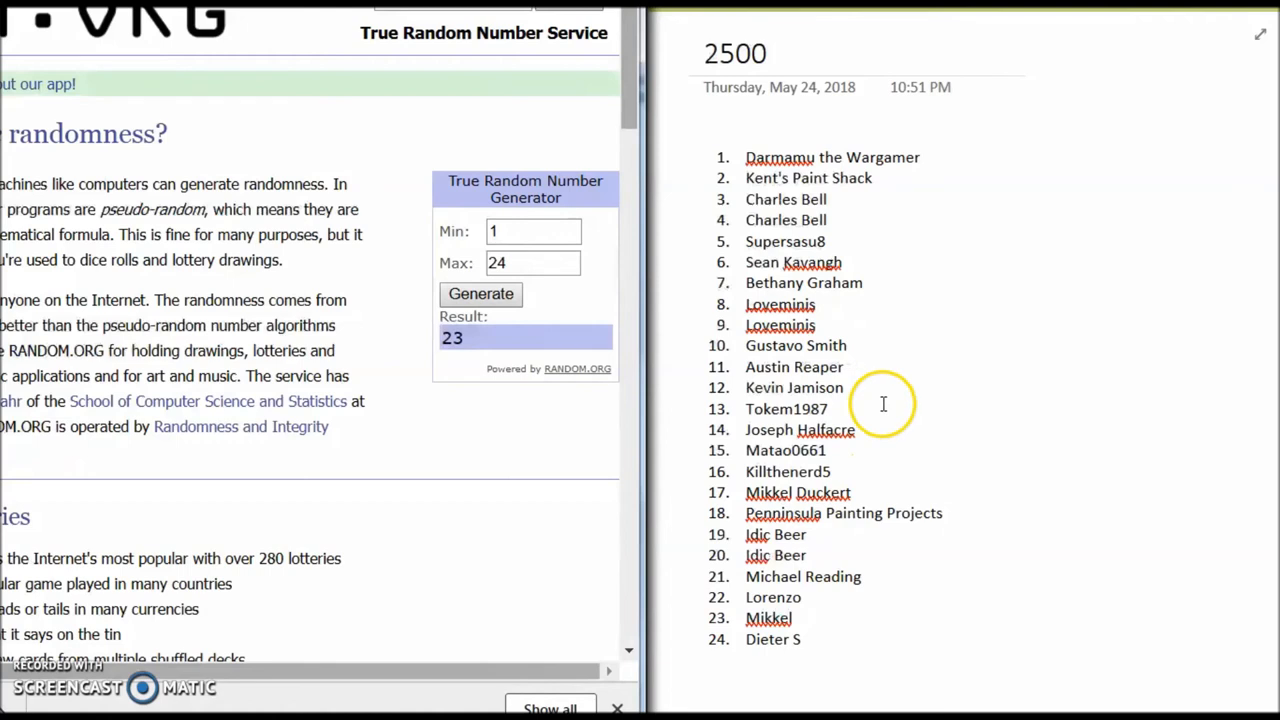
{"action": "mouse_move", "coordinate": [1032, 128]}
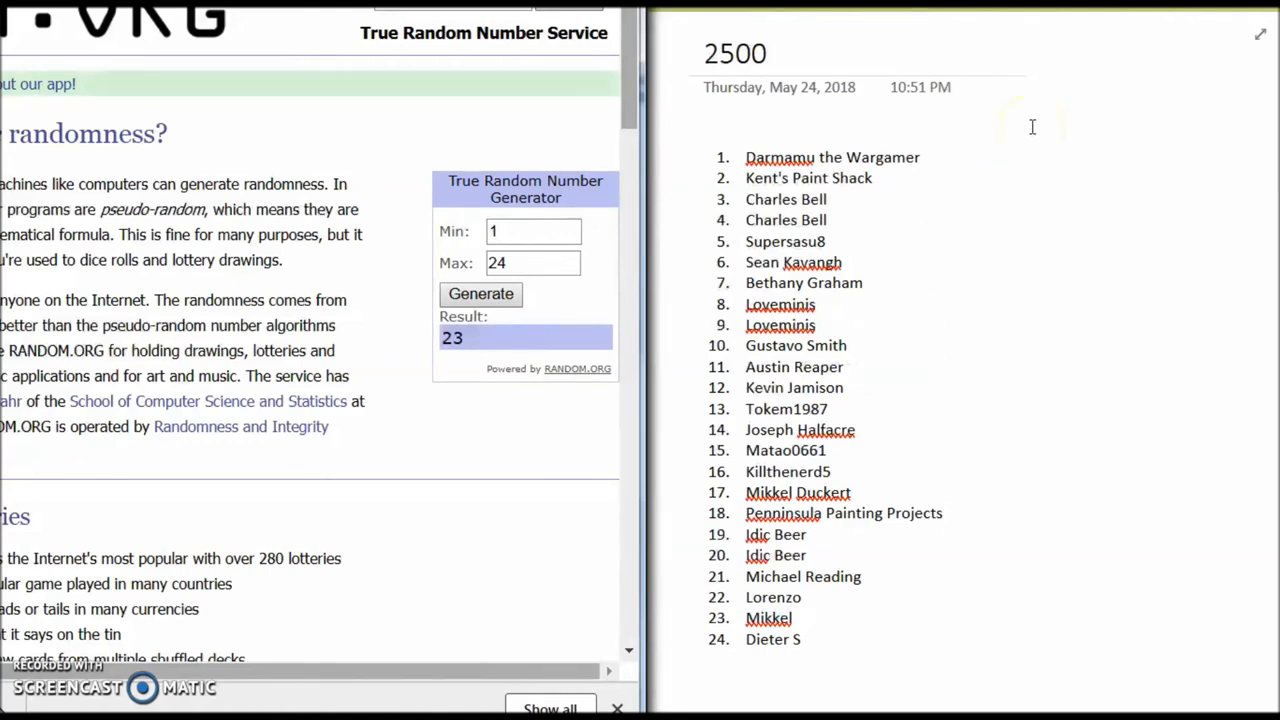
{"action": "mouse_move", "coordinate": [1046, 146]}
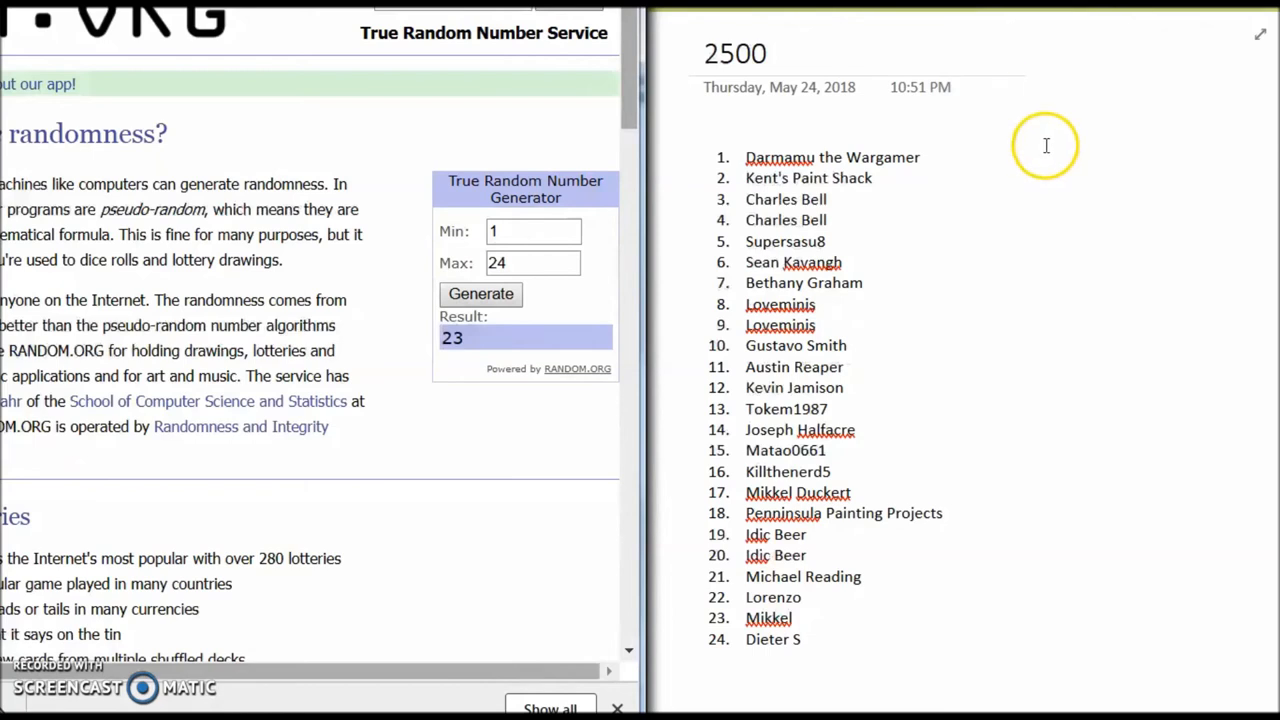
{"action": "mouse_move", "coordinate": [740, 144]}
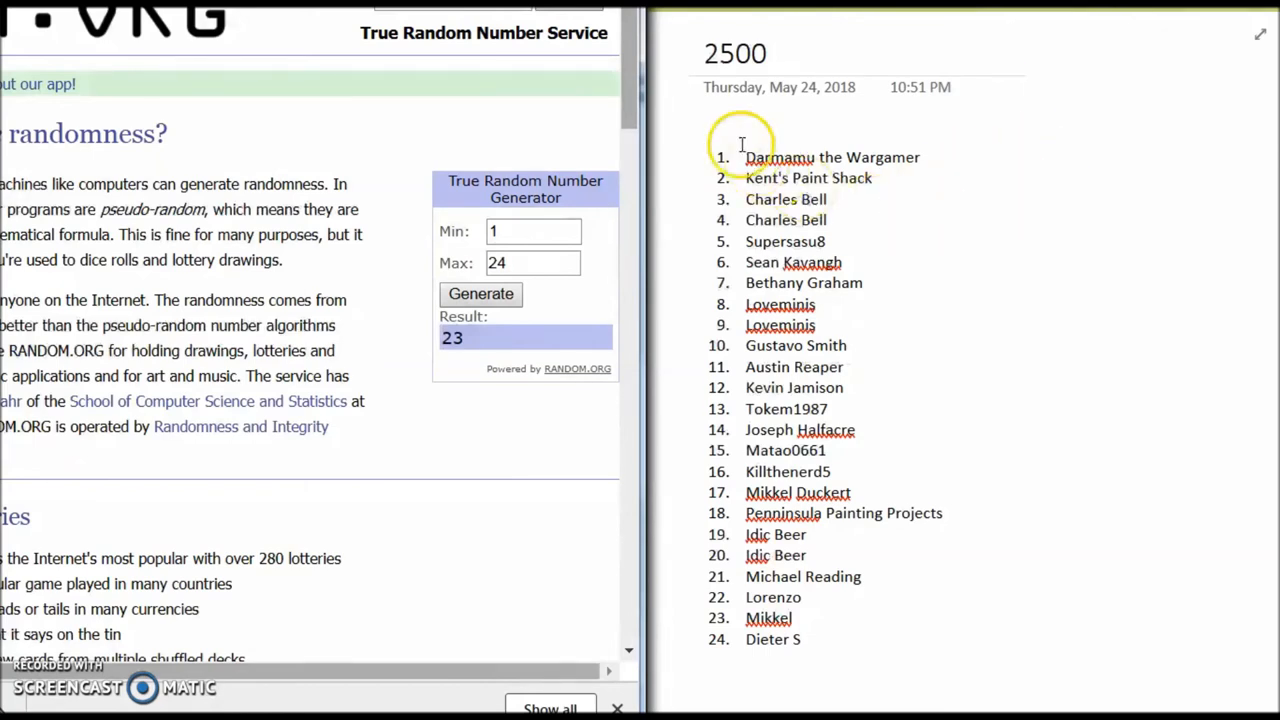
{"action": "mouse_move", "coordinate": [694, 108]}
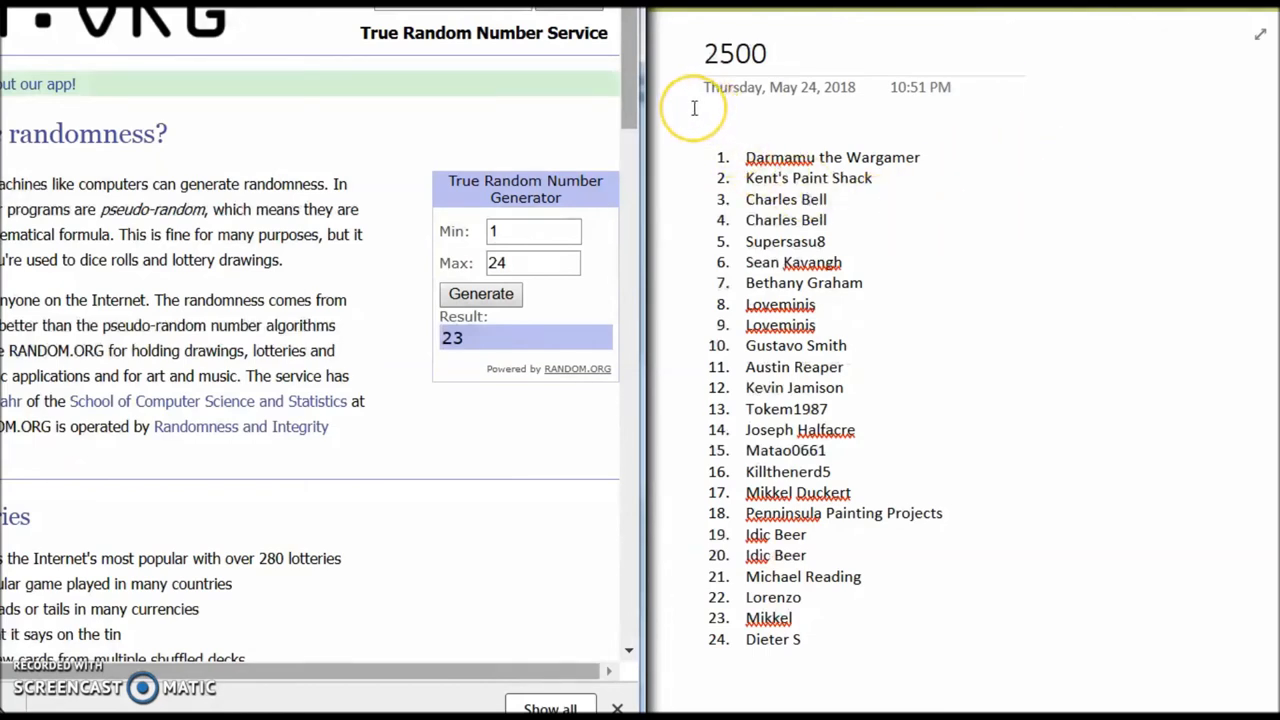
{"action": "mouse_move", "coordinate": [696, 120]}
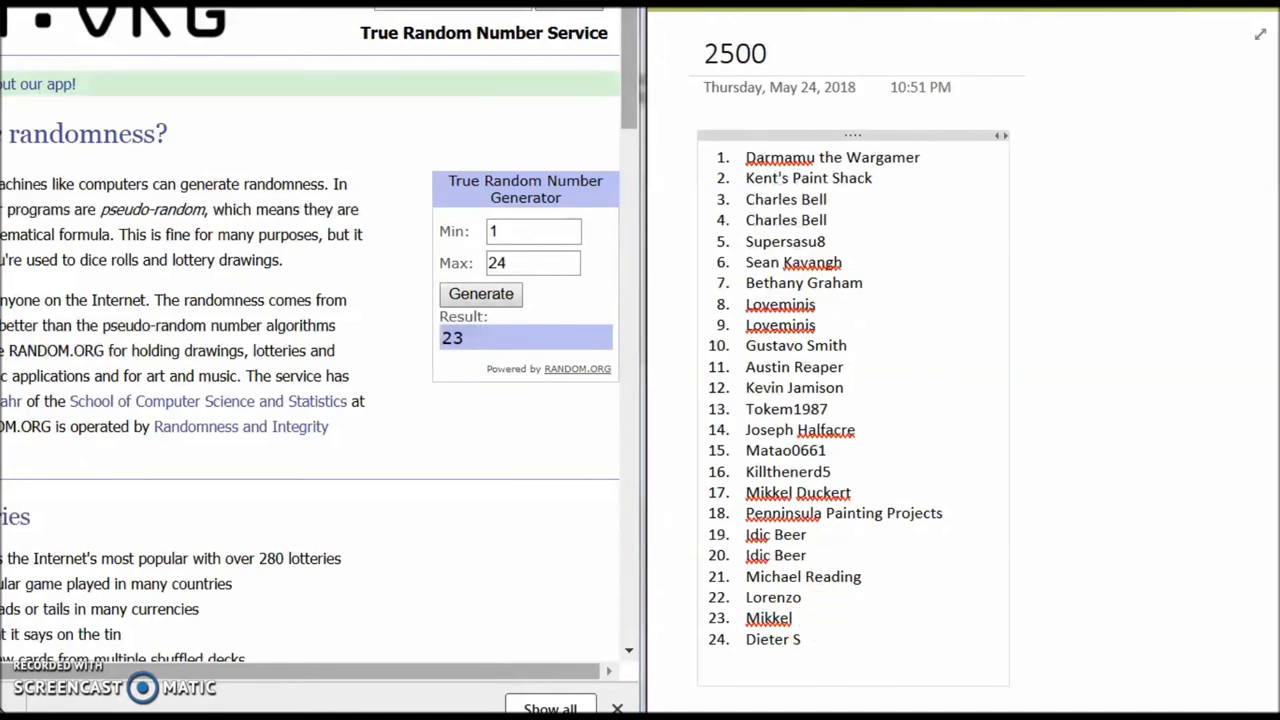
Mark entry 23, Mikkel, as 'Winner' on the 2500 list.
{"action": "type", "text": "Winner"}
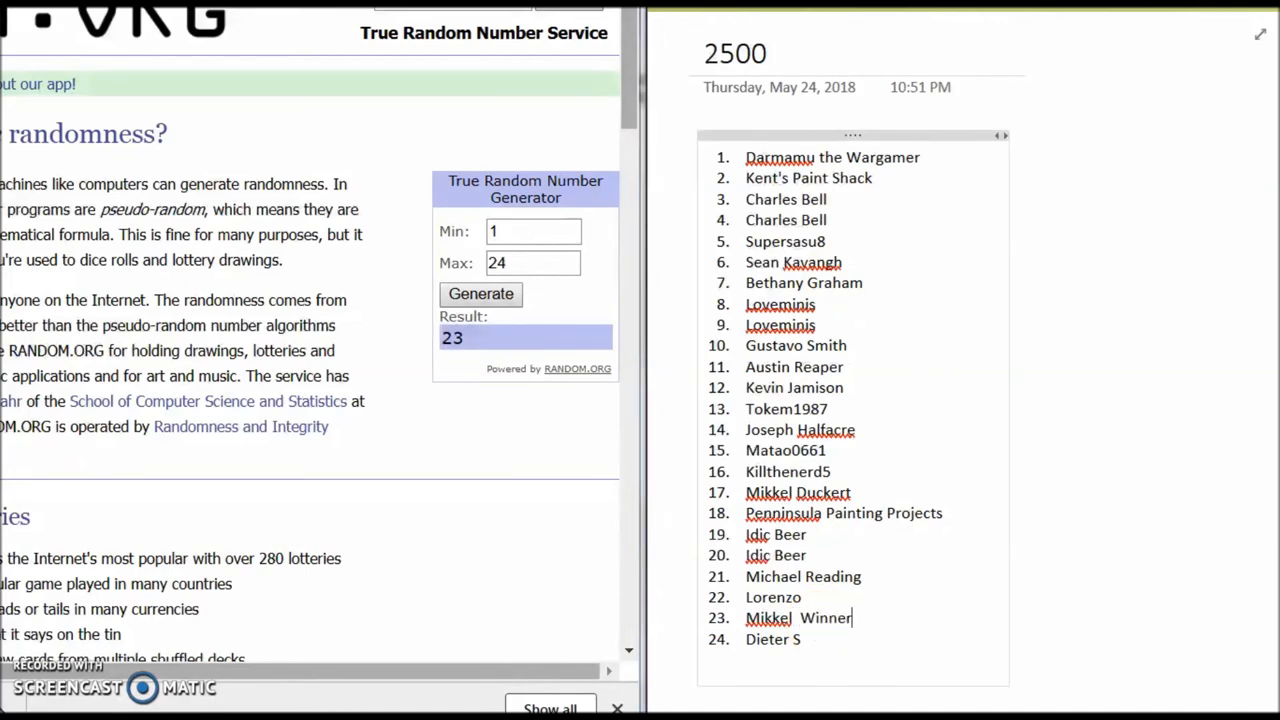
{"action": "mouse_move", "coordinate": [1188, 364]}
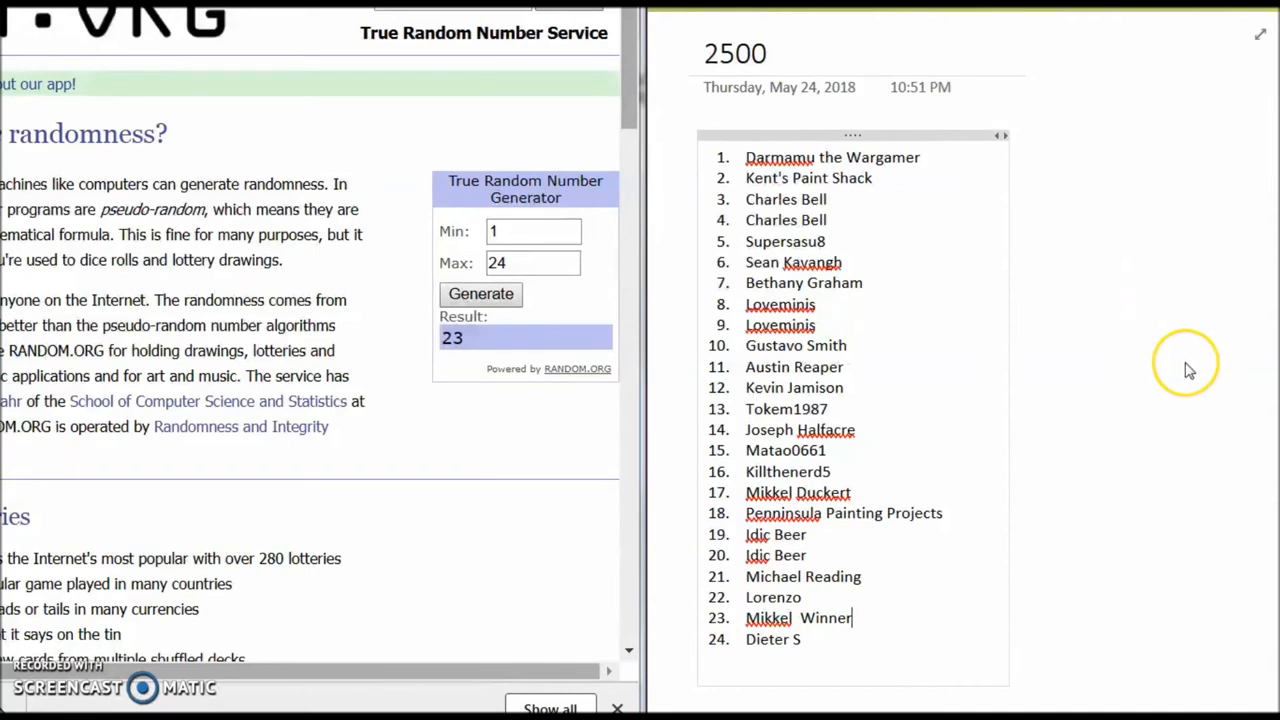